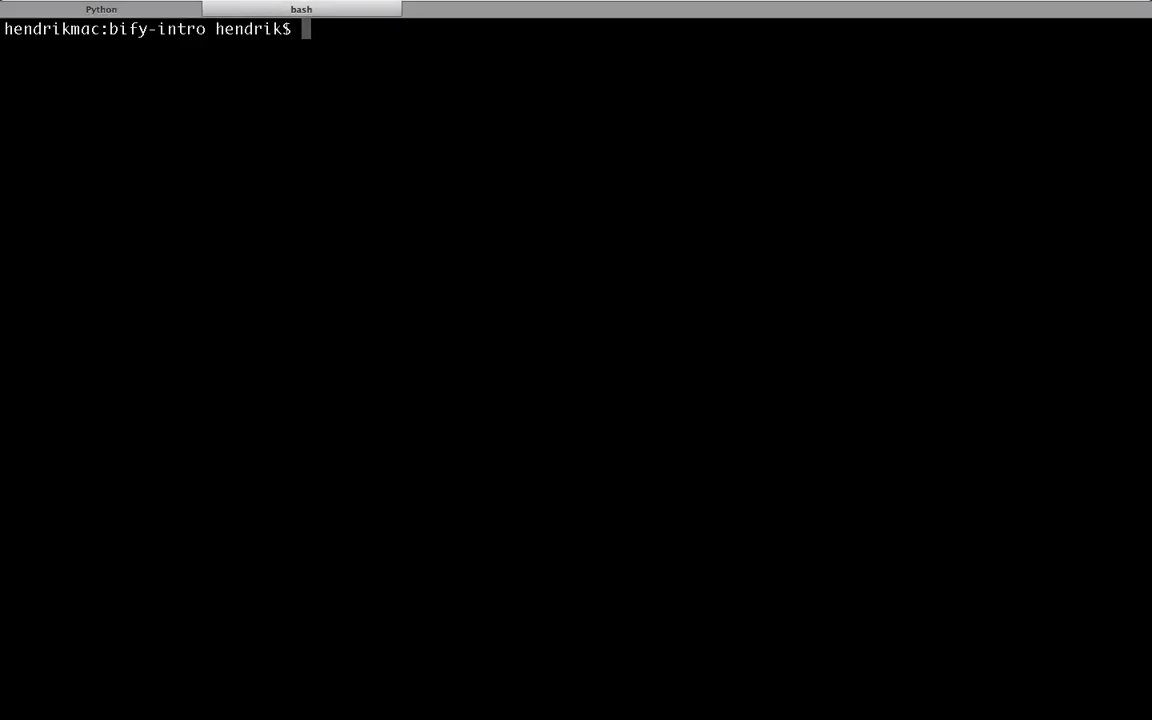
Step: Run npm install browserify -g in the bify-intro folder to install Browserify globally
type("npm install brows")
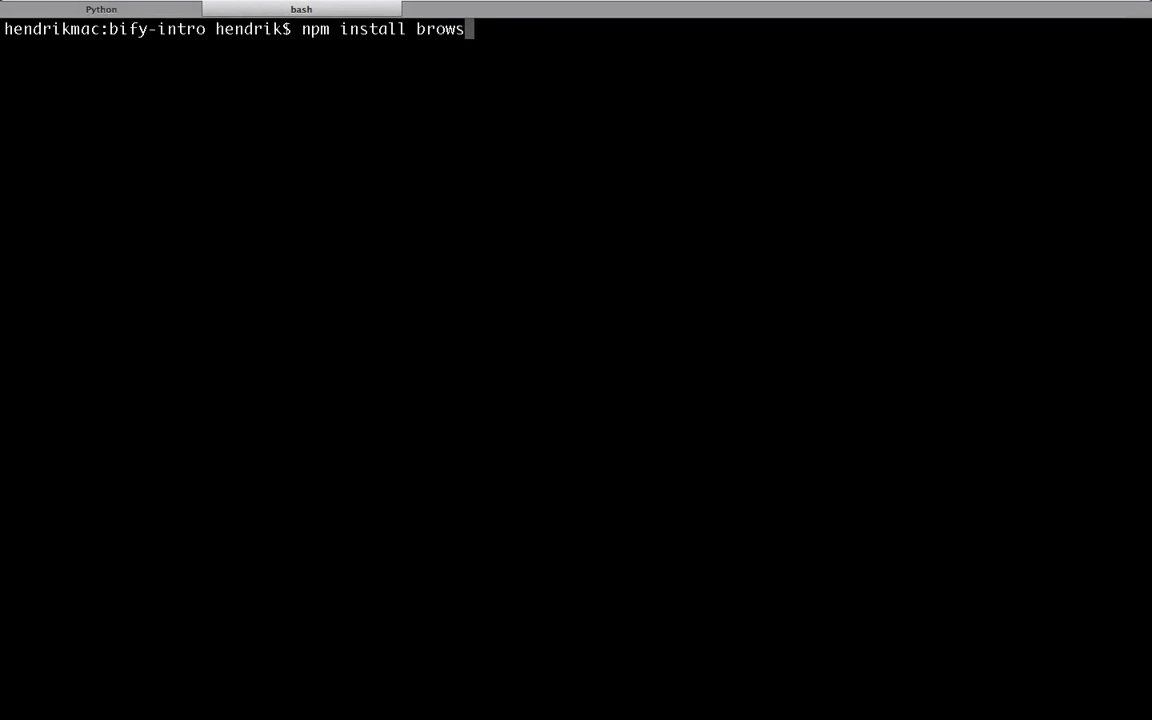
type("erify -g")
type("npm")
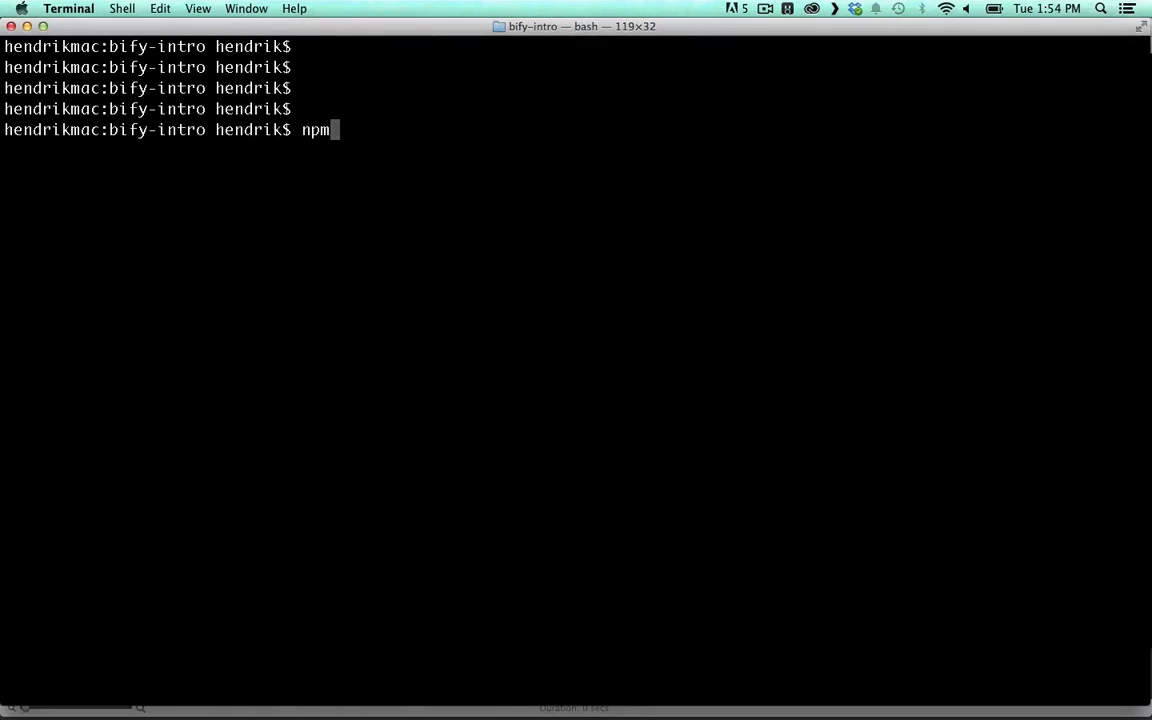
Step: Run npm init and accept the default prompts to create package.json
type("init")
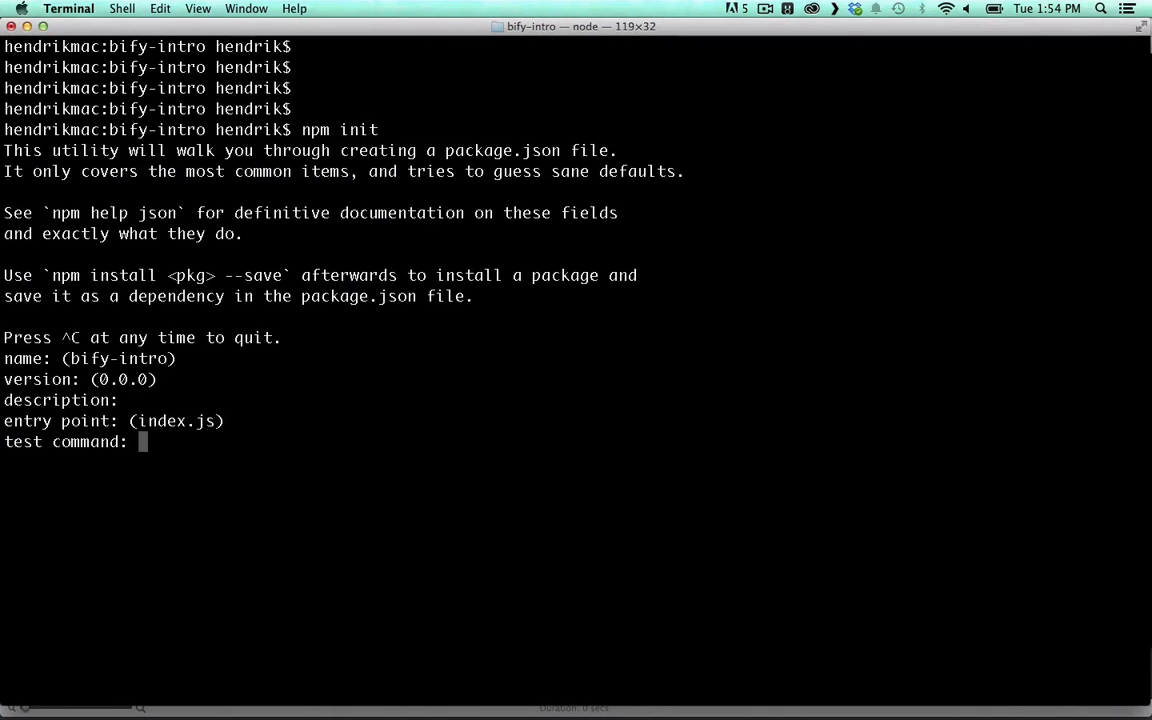
key("enter")
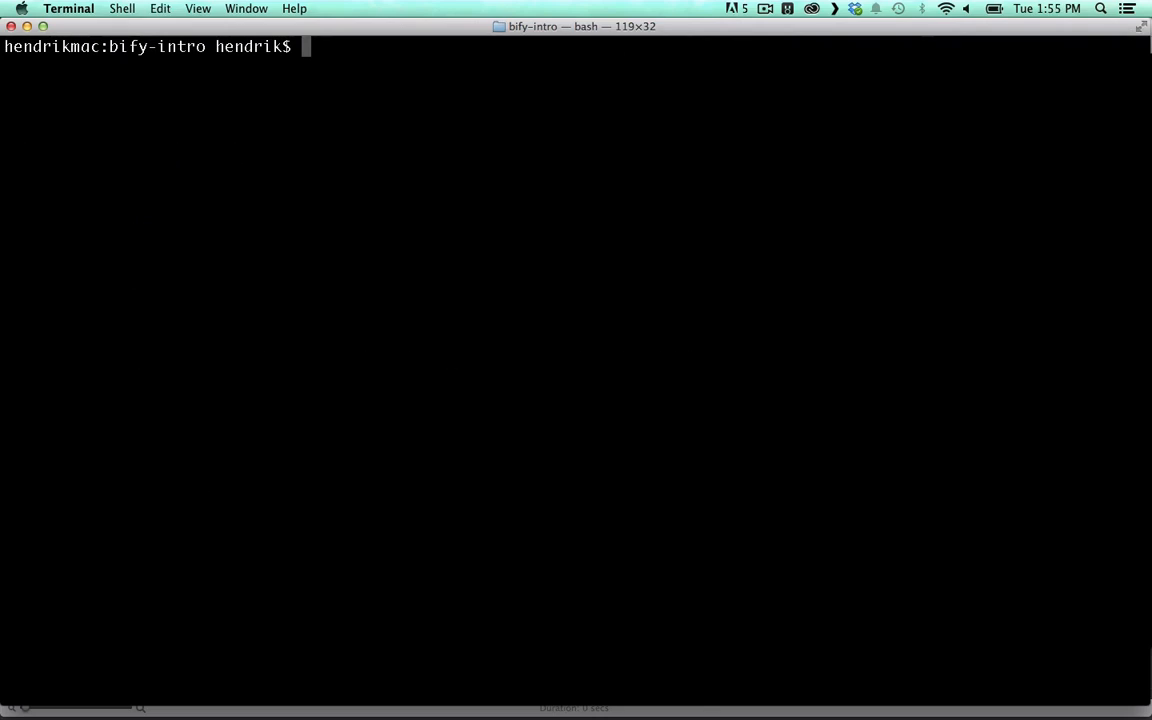
Step: Run npm install lodash jquery --save to add both as project dependencies
type("npm install")
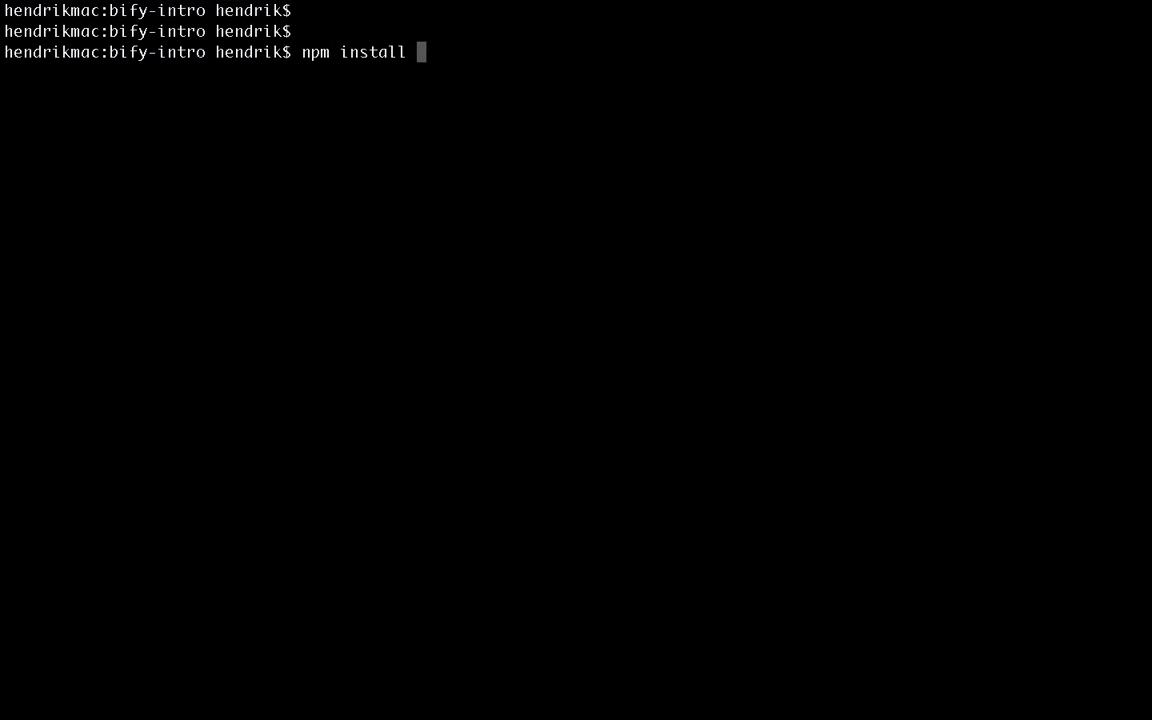
type("lodash")
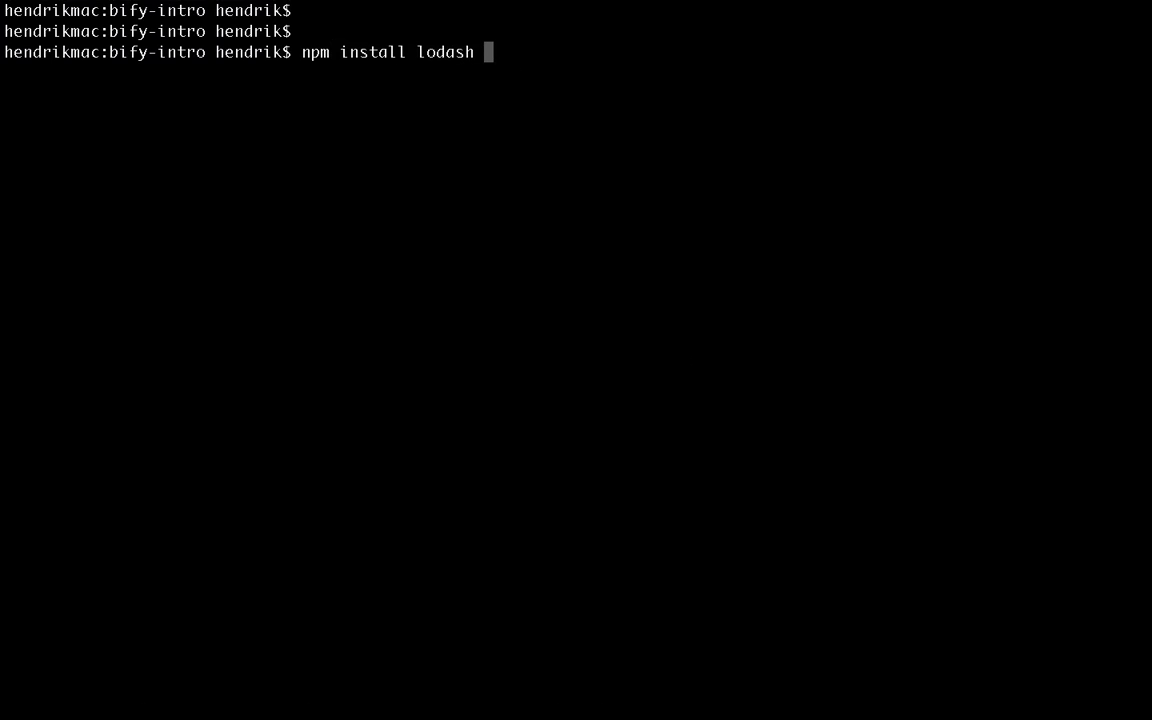
type("jquery --save")
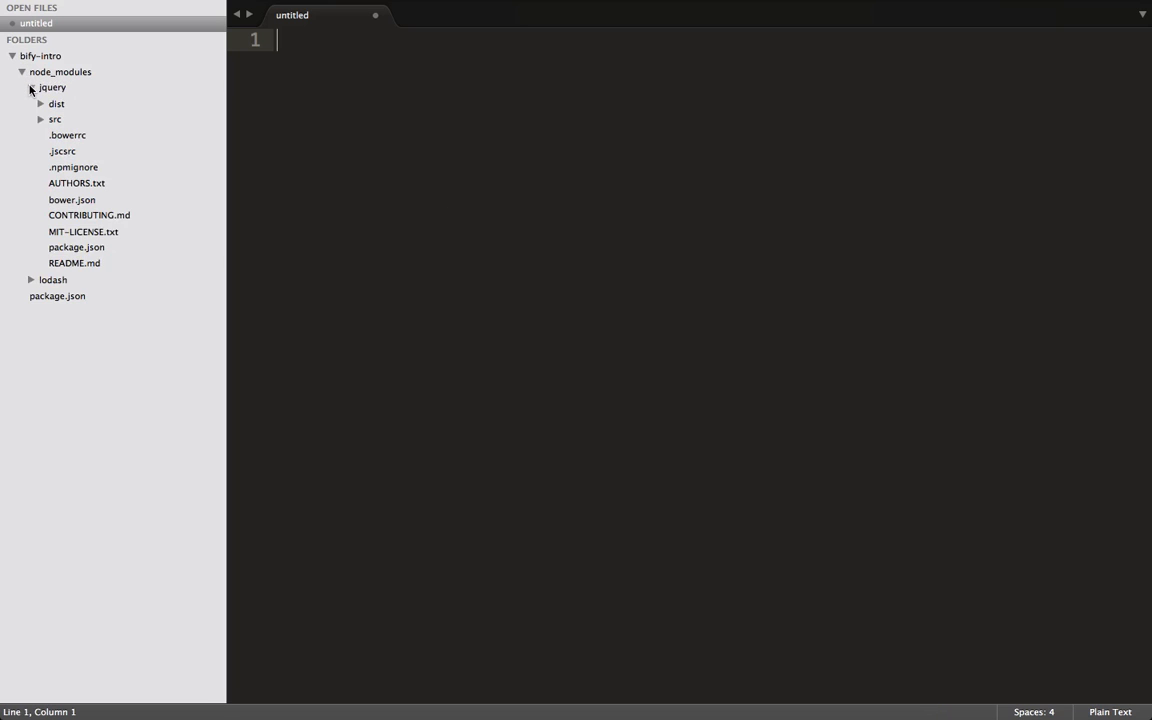
Step: Collapse the jquery folder and create a new bundle.js file in the bify-intro project
left_click(30, 88)
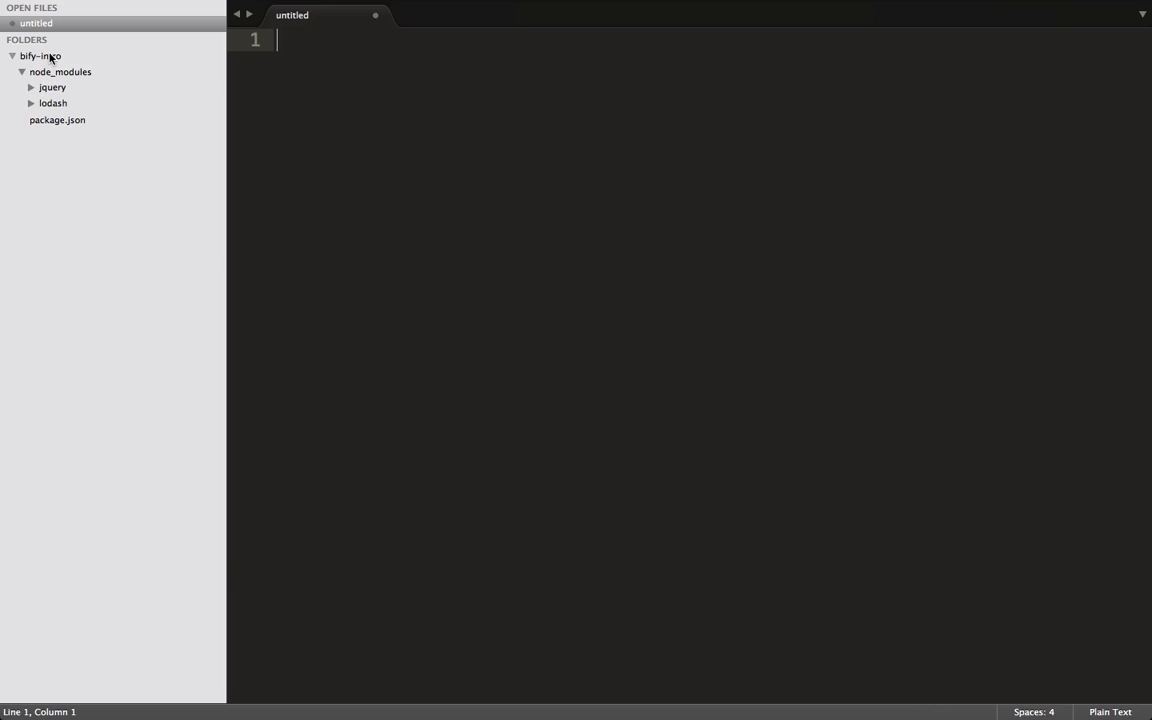
right_click(40, 56)
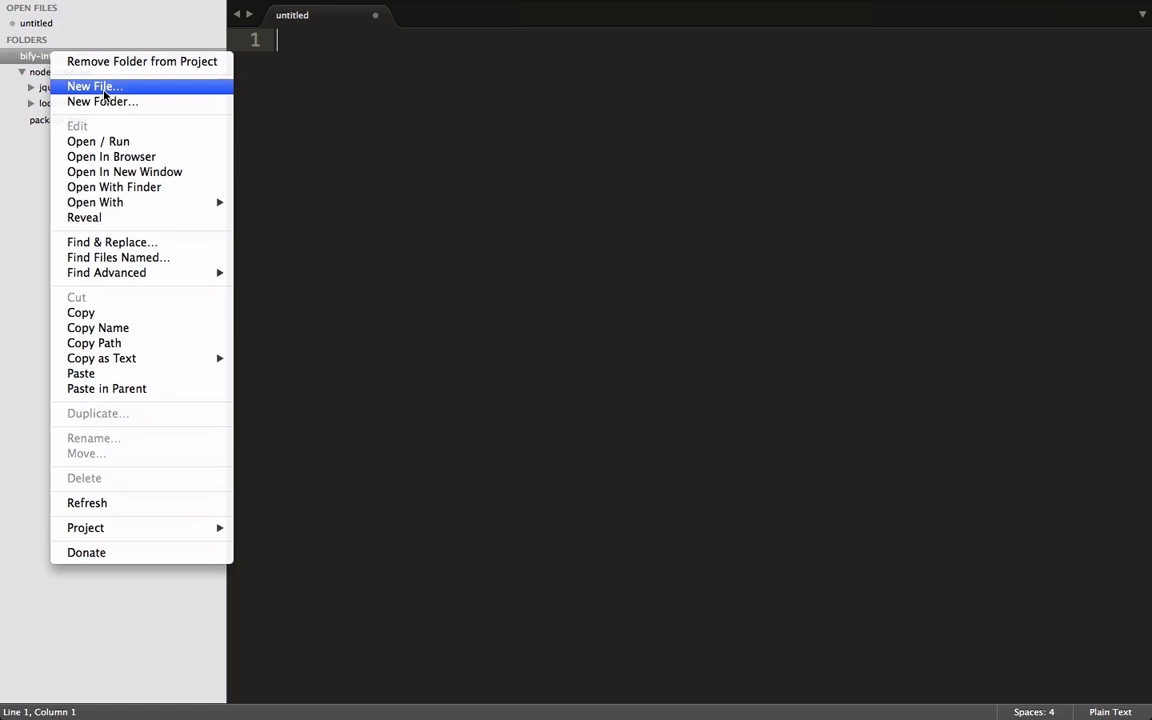
left_click(94, 86)
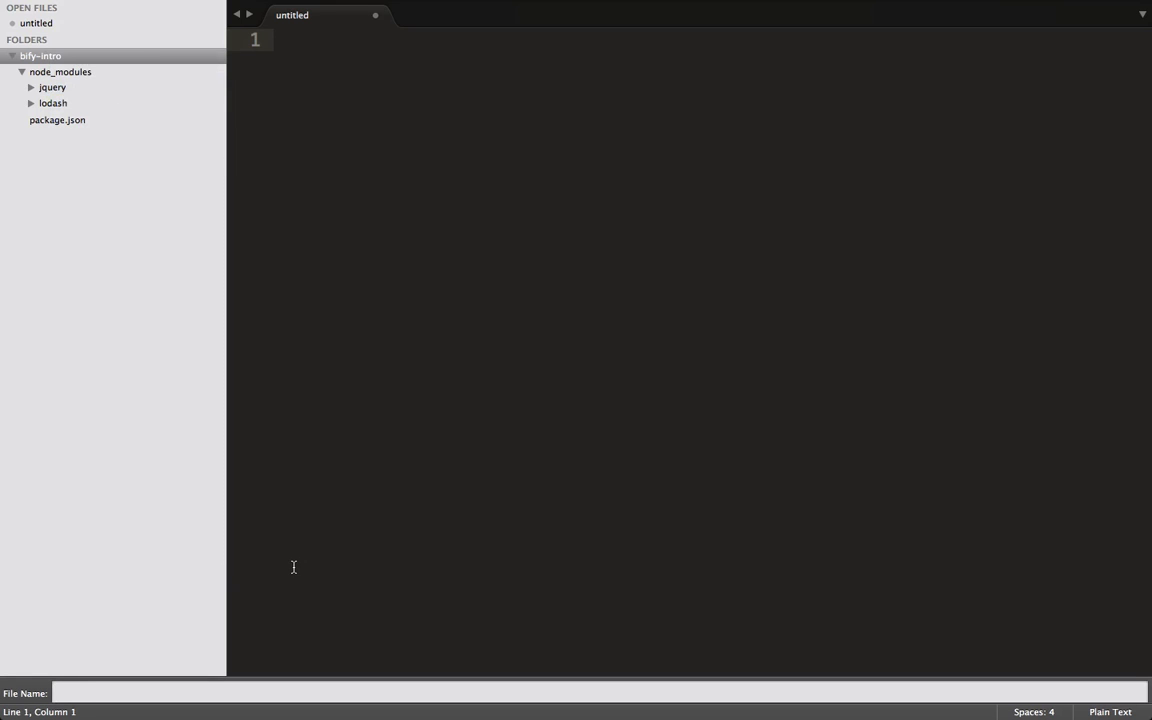
type("bundle.js")
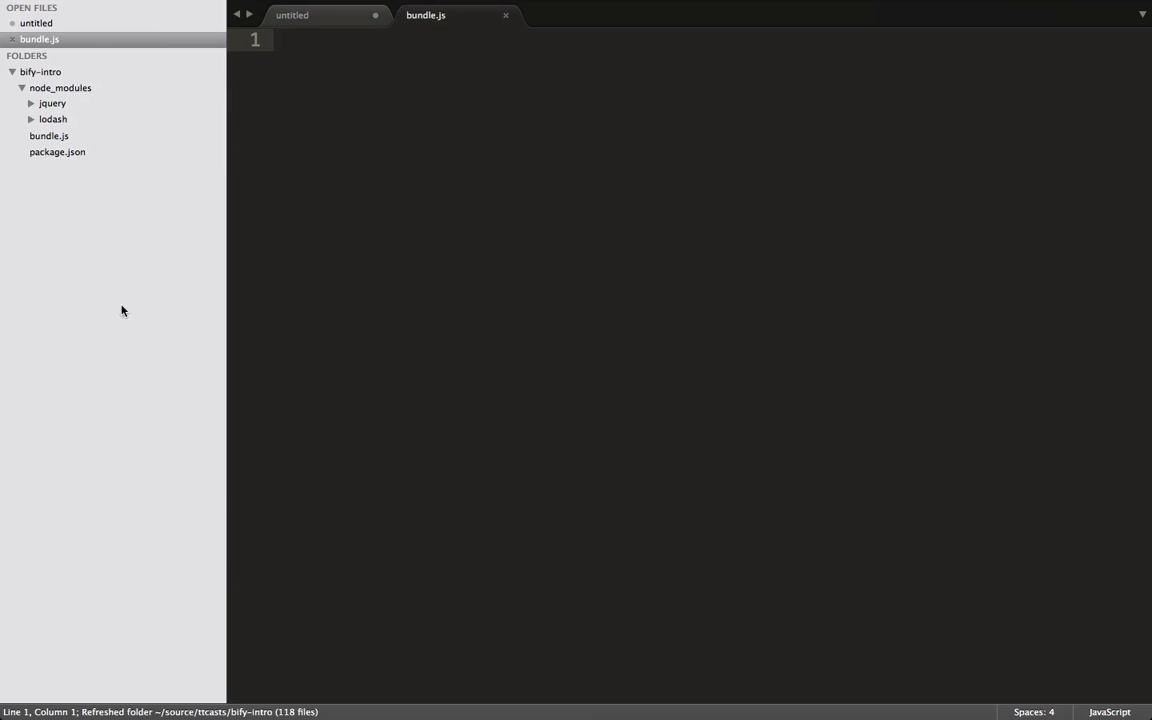
Step: Start a second new file in the bify-intro project folder for index.html
right_click(40, 72)
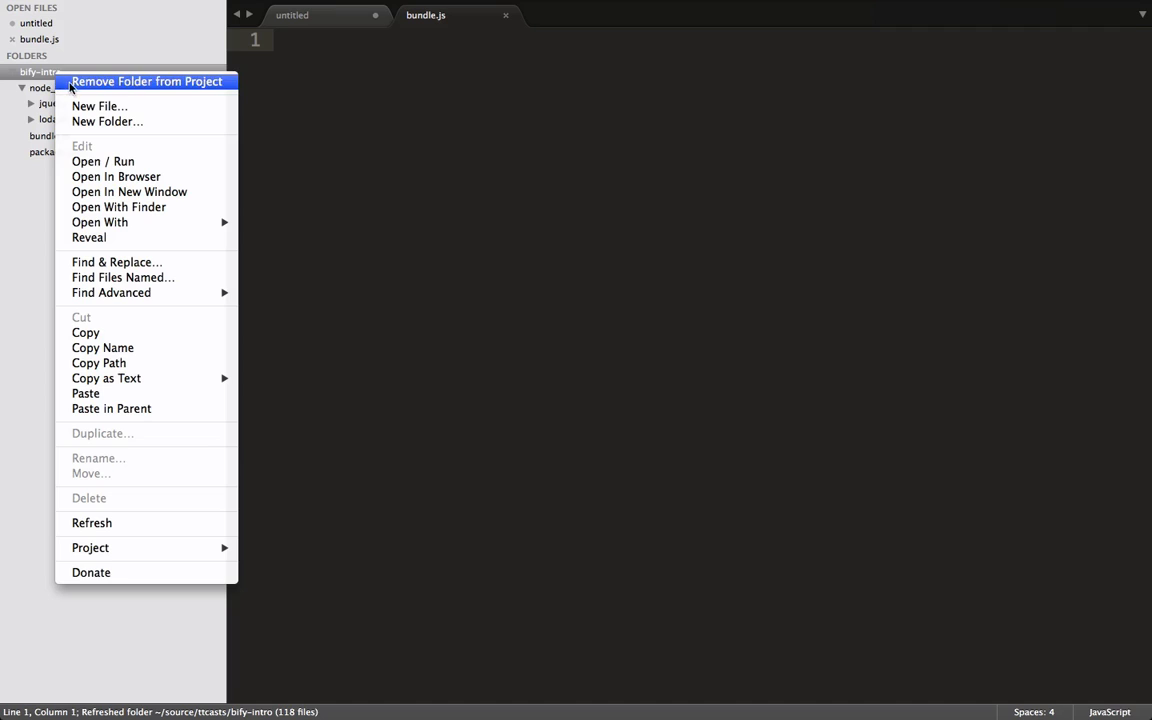
left_click(100, 106)
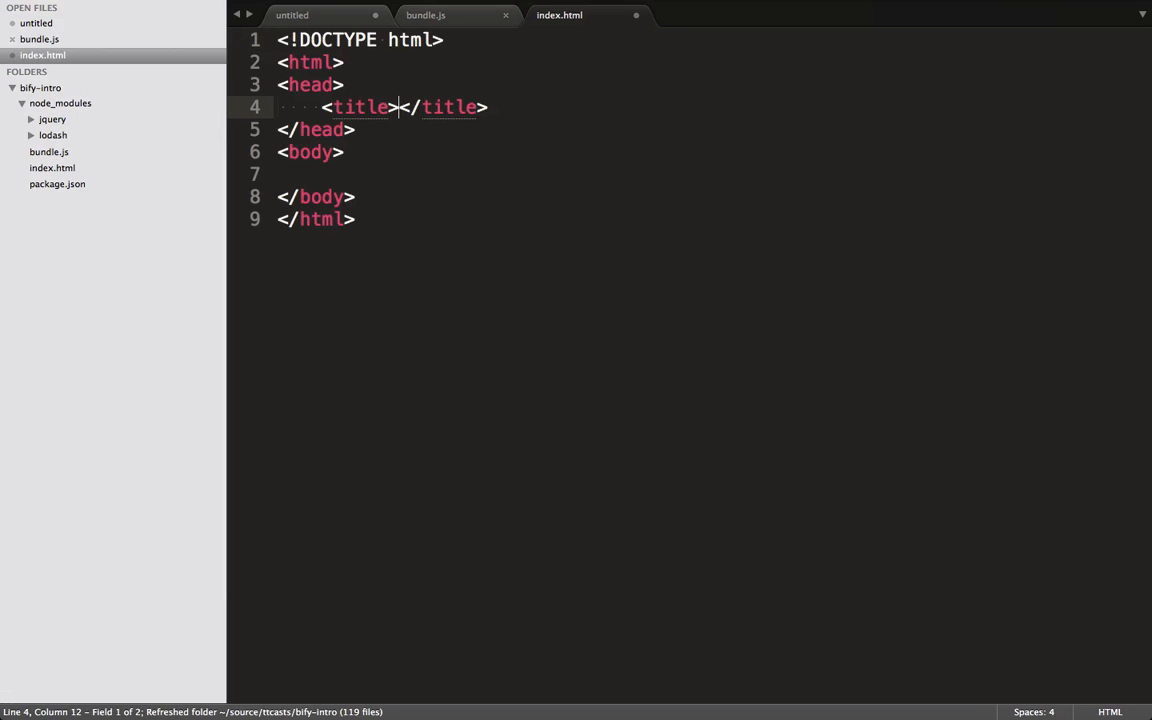
Step: Set the index.html title to 'A browserify intro' and add a blank line in the body
type("A")
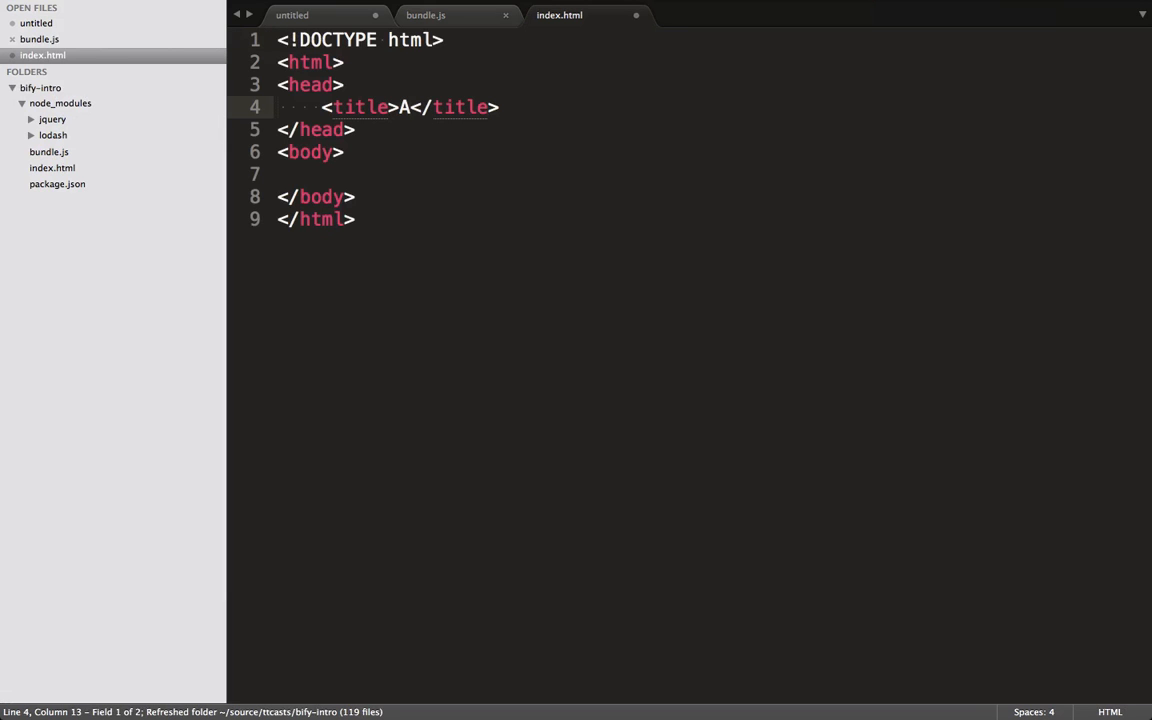
type("browser")
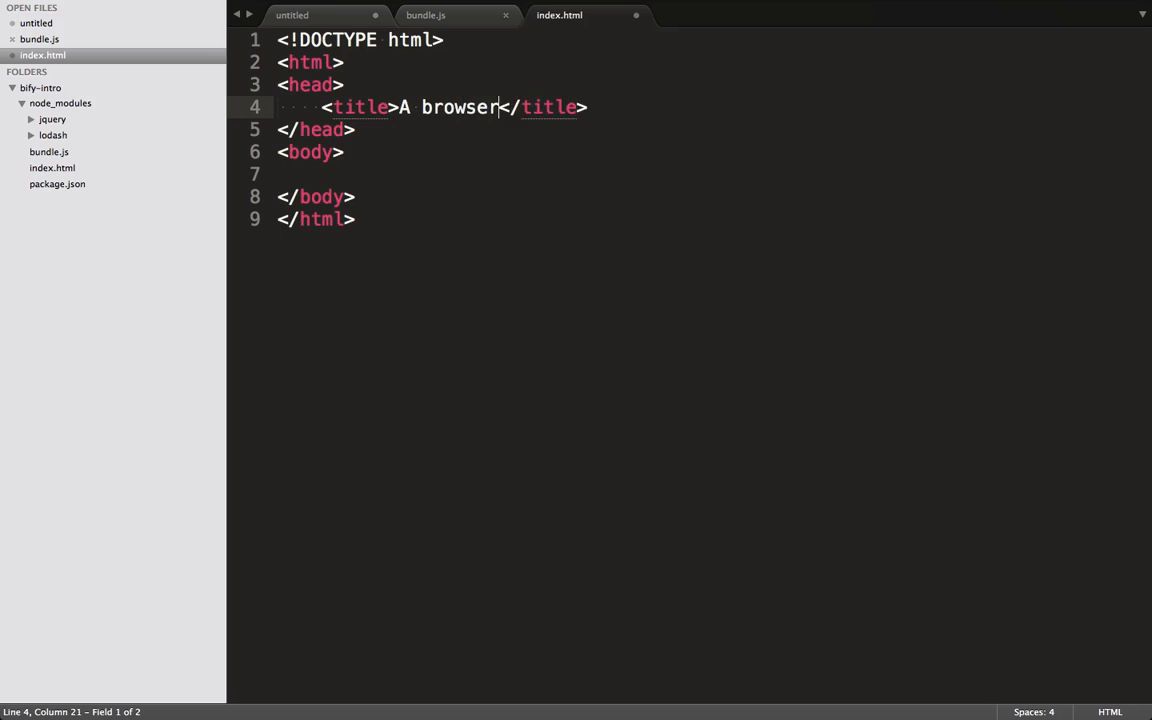
type("fy intro")
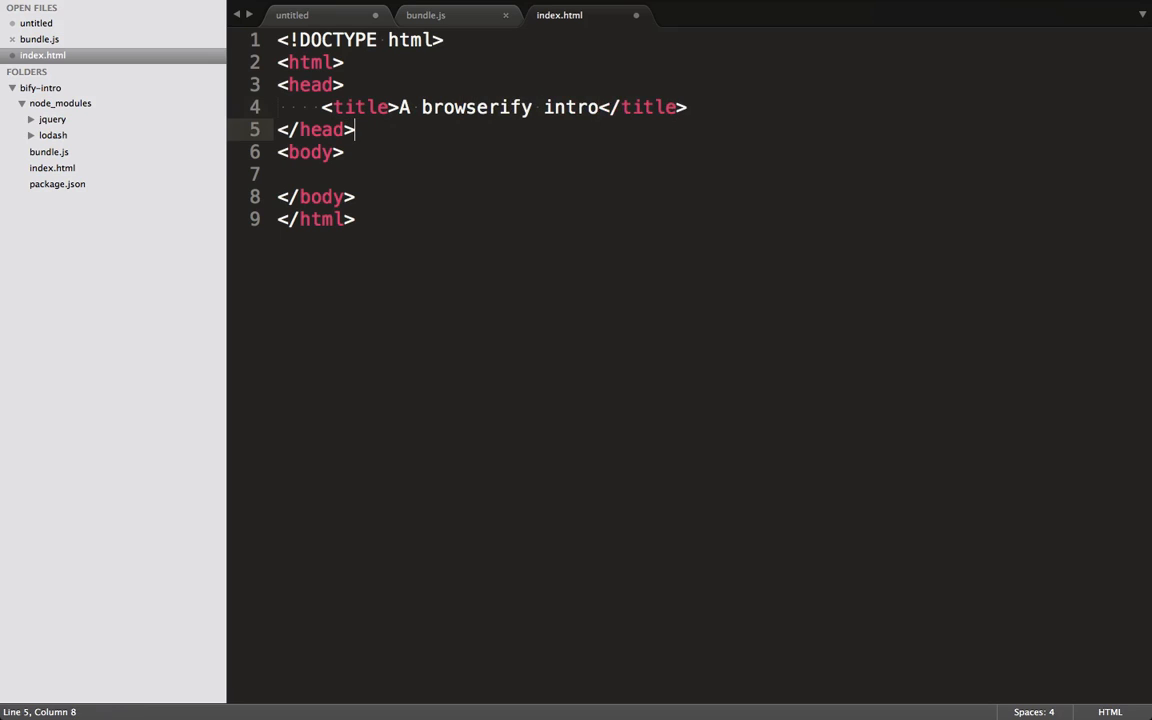
key("enter")
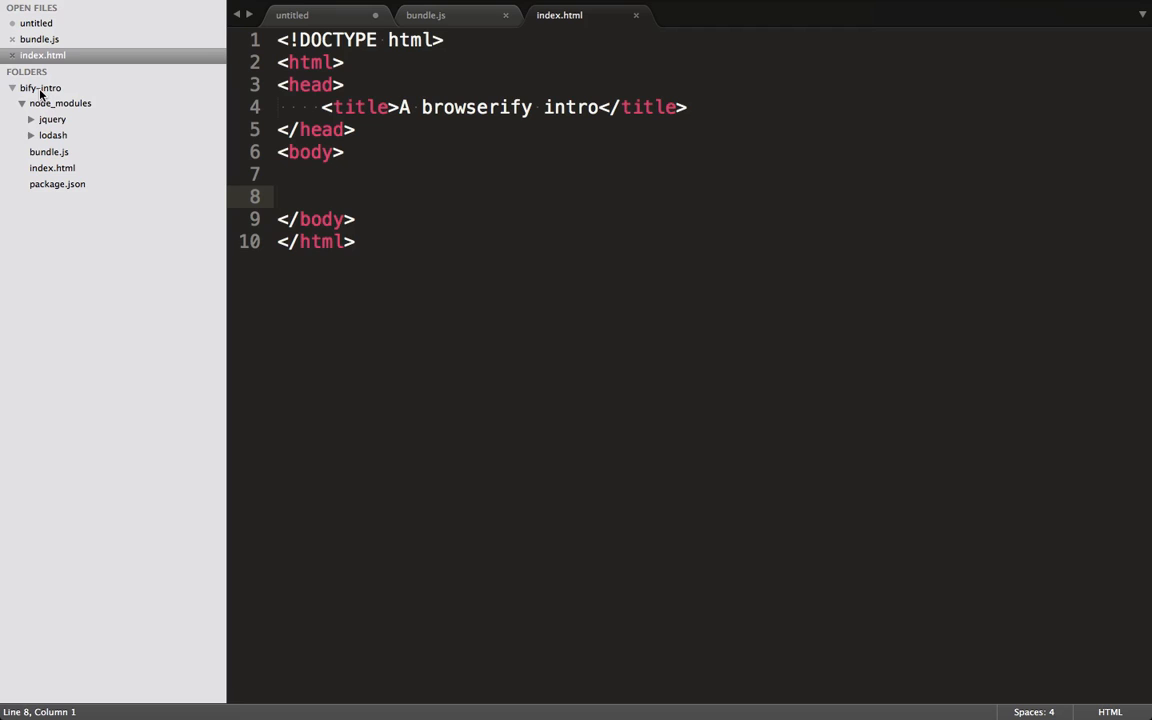
Step: Create a new dist folder in the bify-intro project
right_click(40, 88)
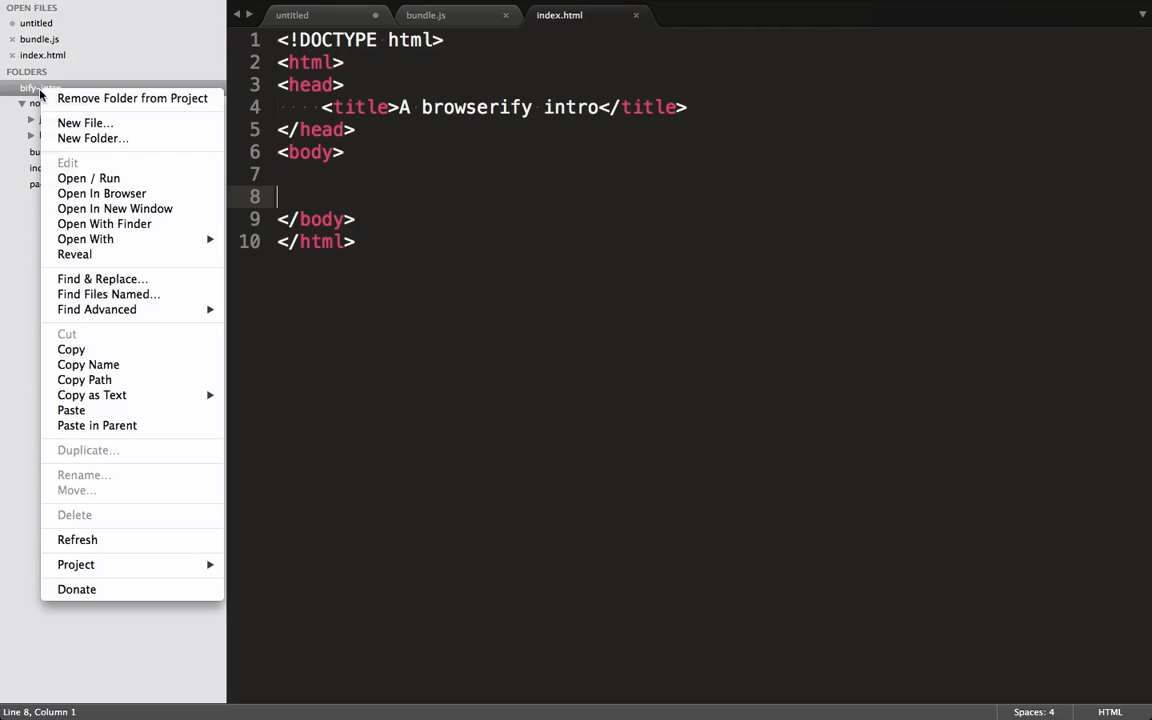
mouse_move(92, 138)
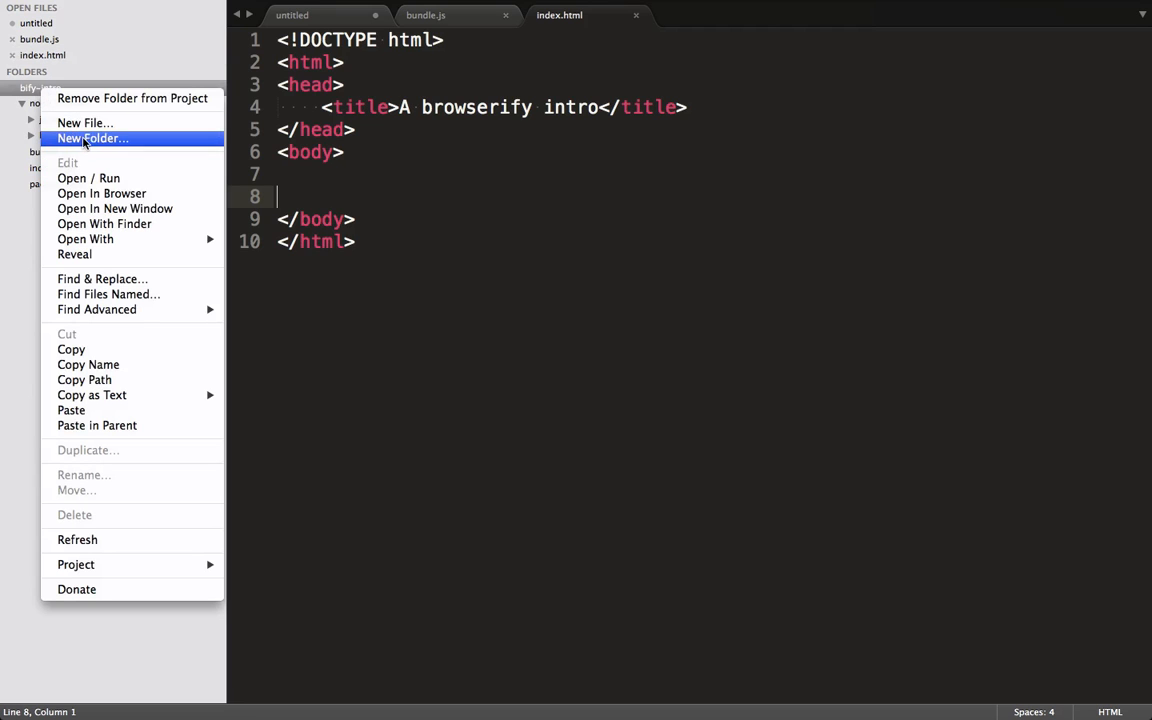
left_click(92, 138)
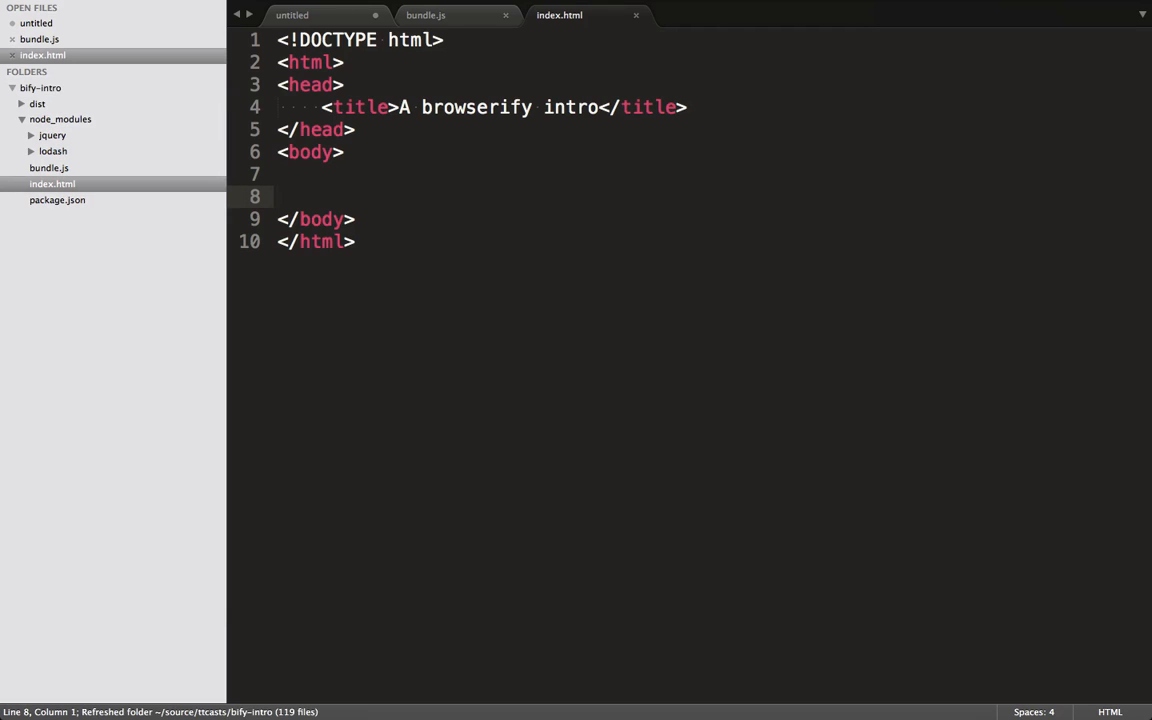
Step: Add a script tag with src="dist/bundle.js" to the index.html body and save
type("script")
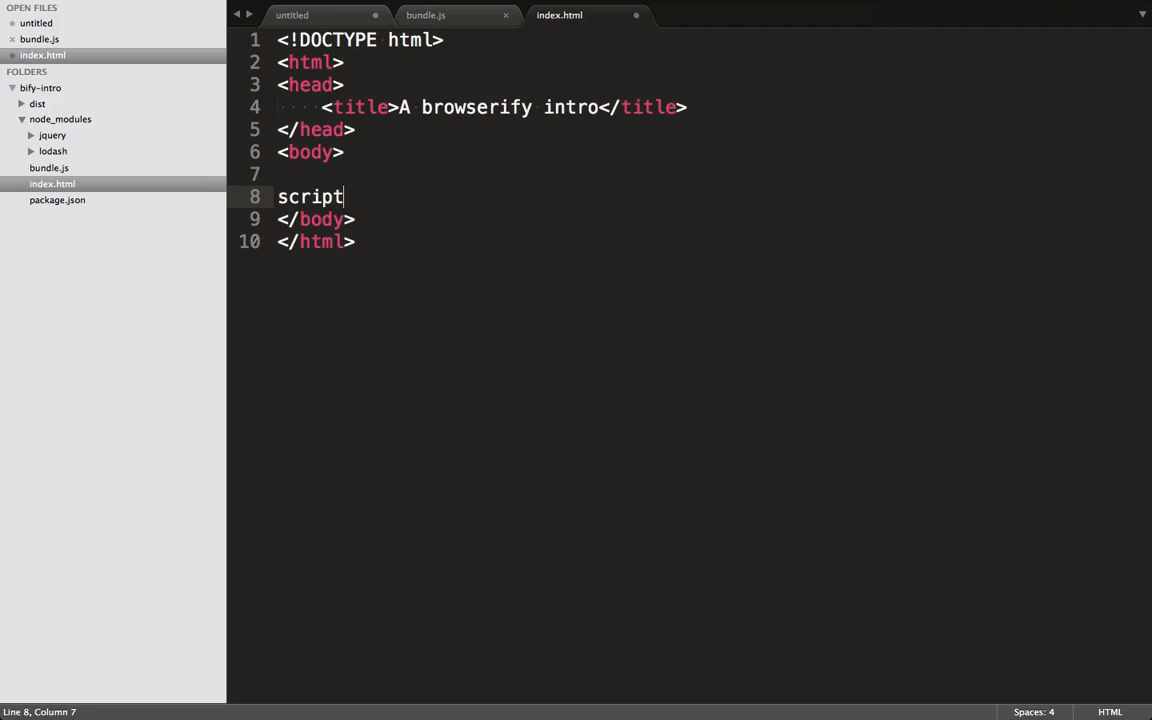
key("Tab")
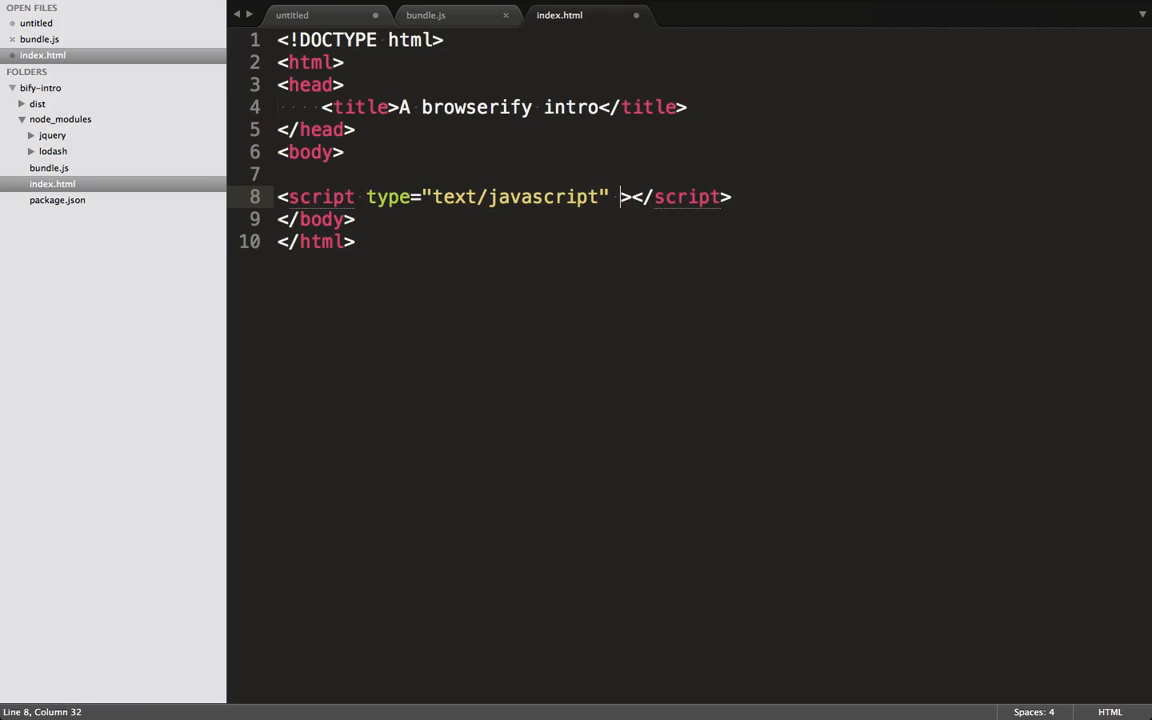
type("src=\"dist/bundle.js")
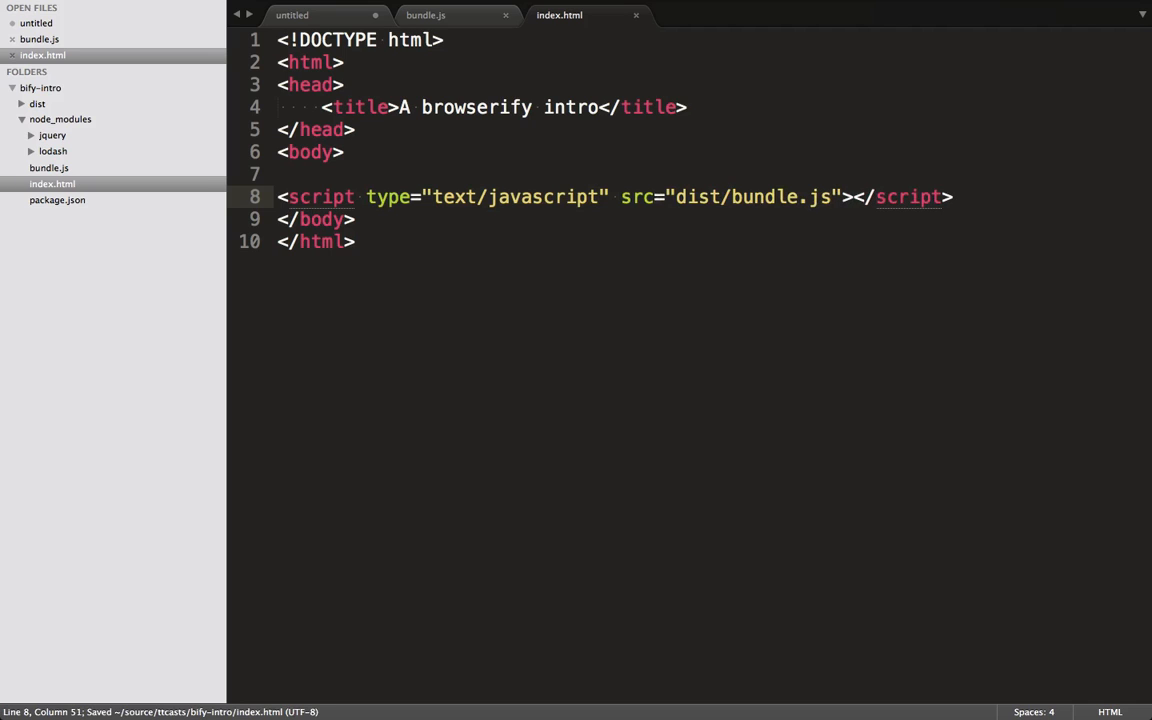
left_click(48, 168)
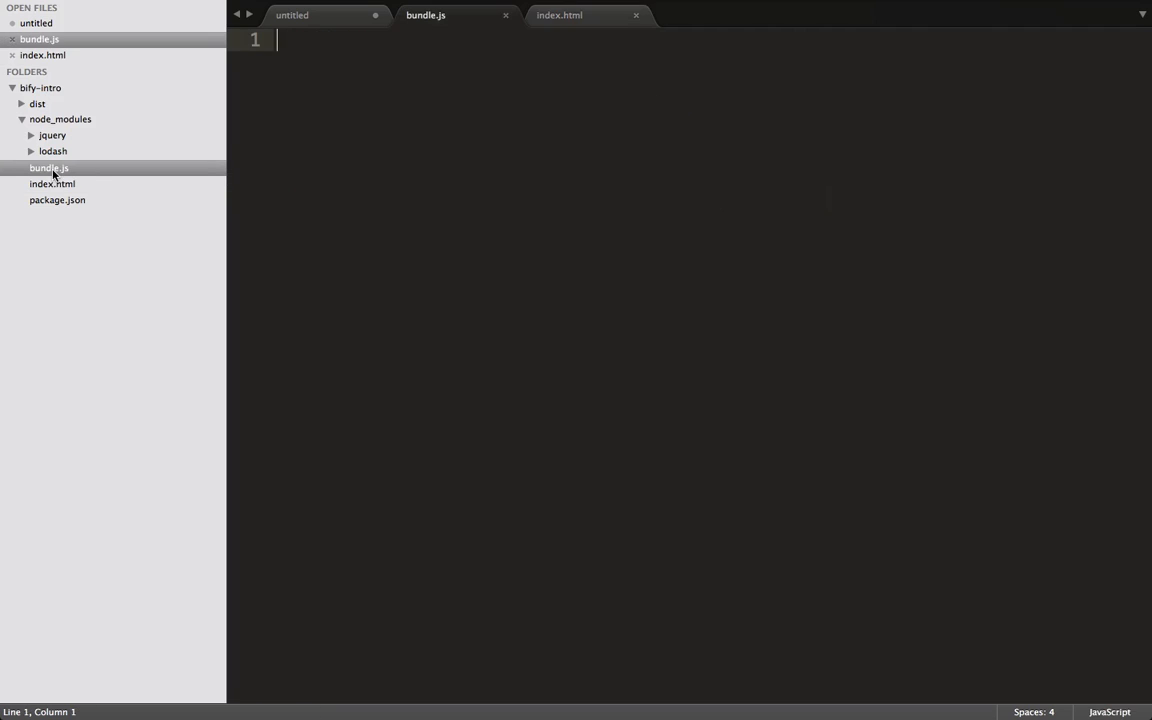
Step: Require lodash as _ and jQuery as $ at the top of bundle.js
type("var _ = re")
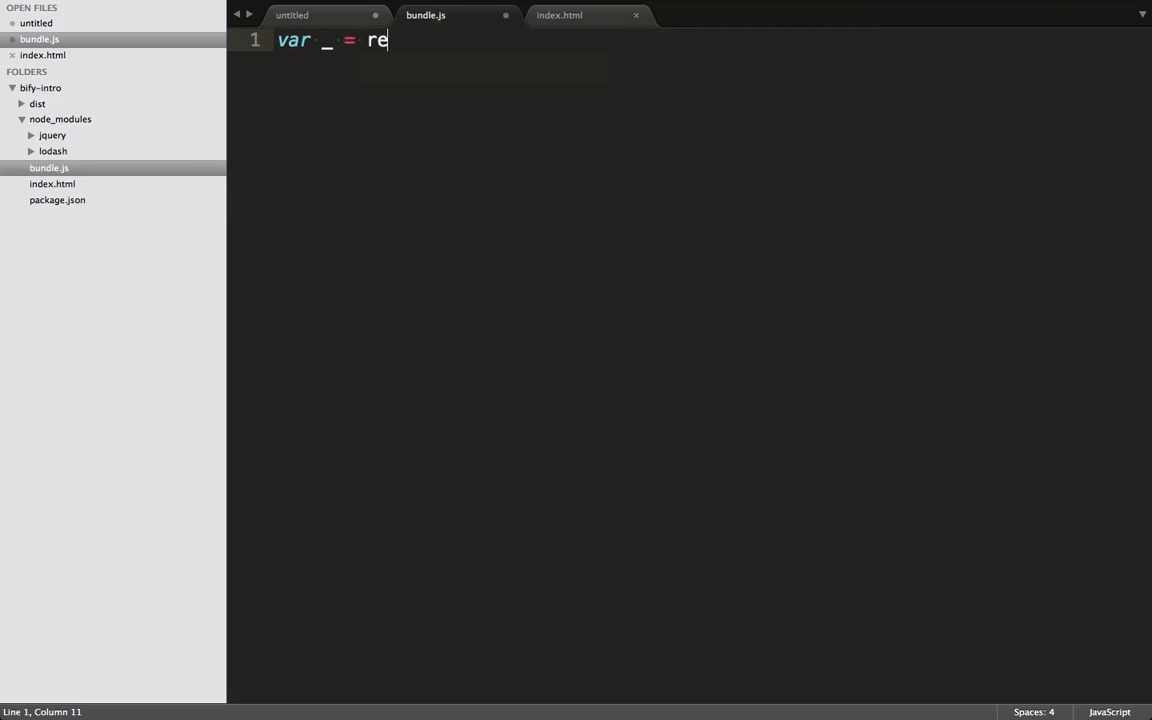
type("quire('lodash')")
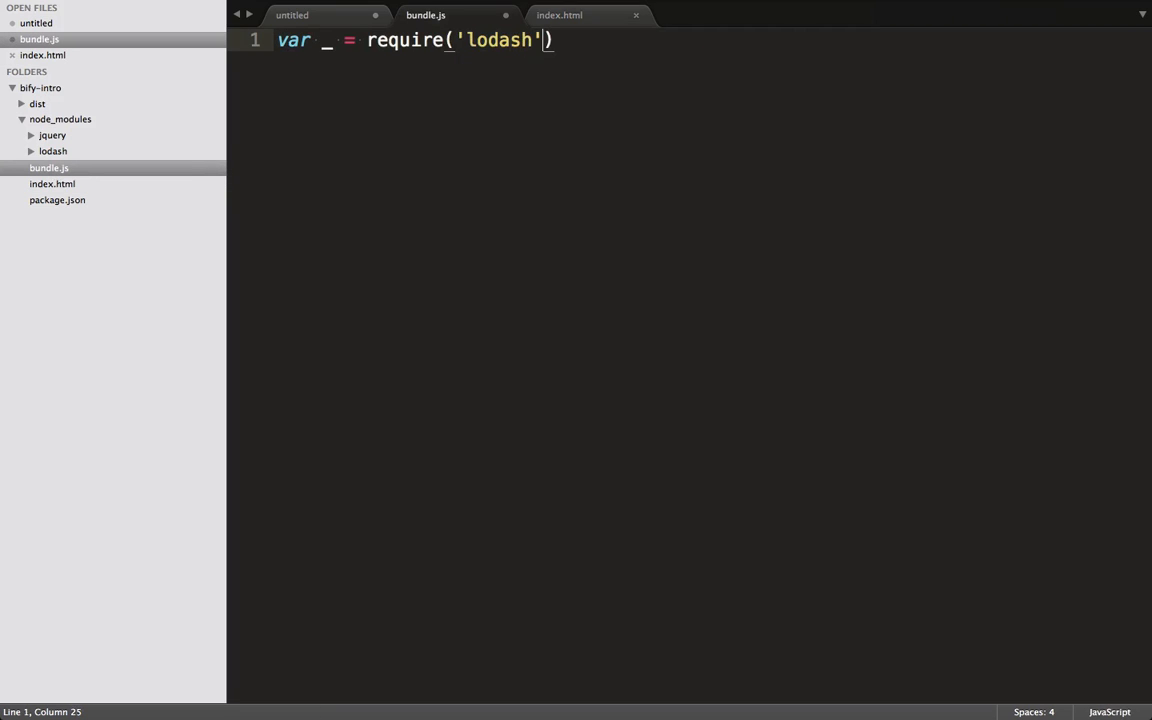
type("var $ = require('jquery")
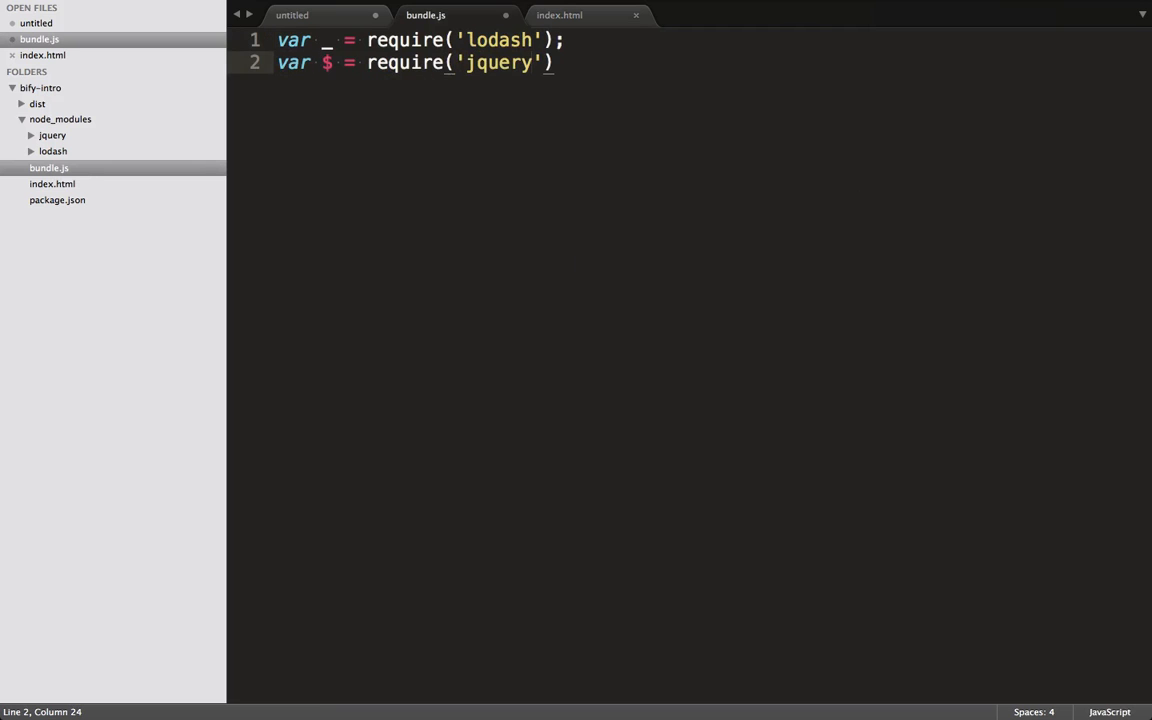
Step: Wrap the number array in _(), chain .uniq().each(function(i){ console.log(i); })
type("_()")
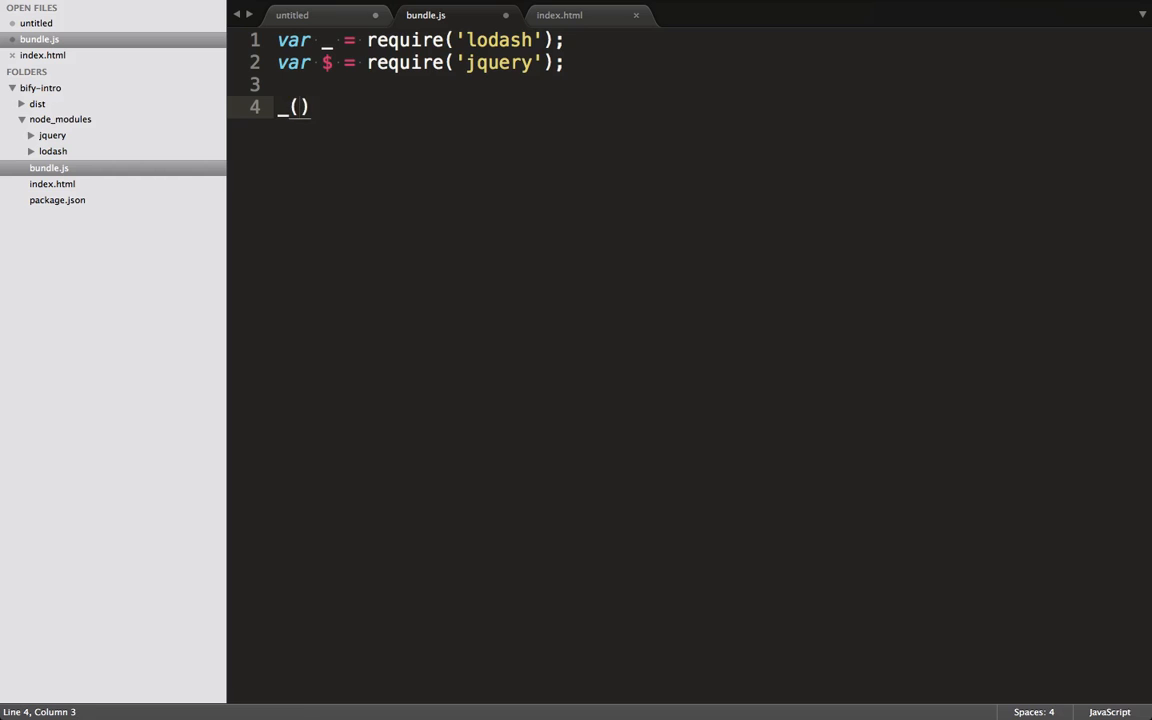
type("[1,2,3,4,5,6,7,8")
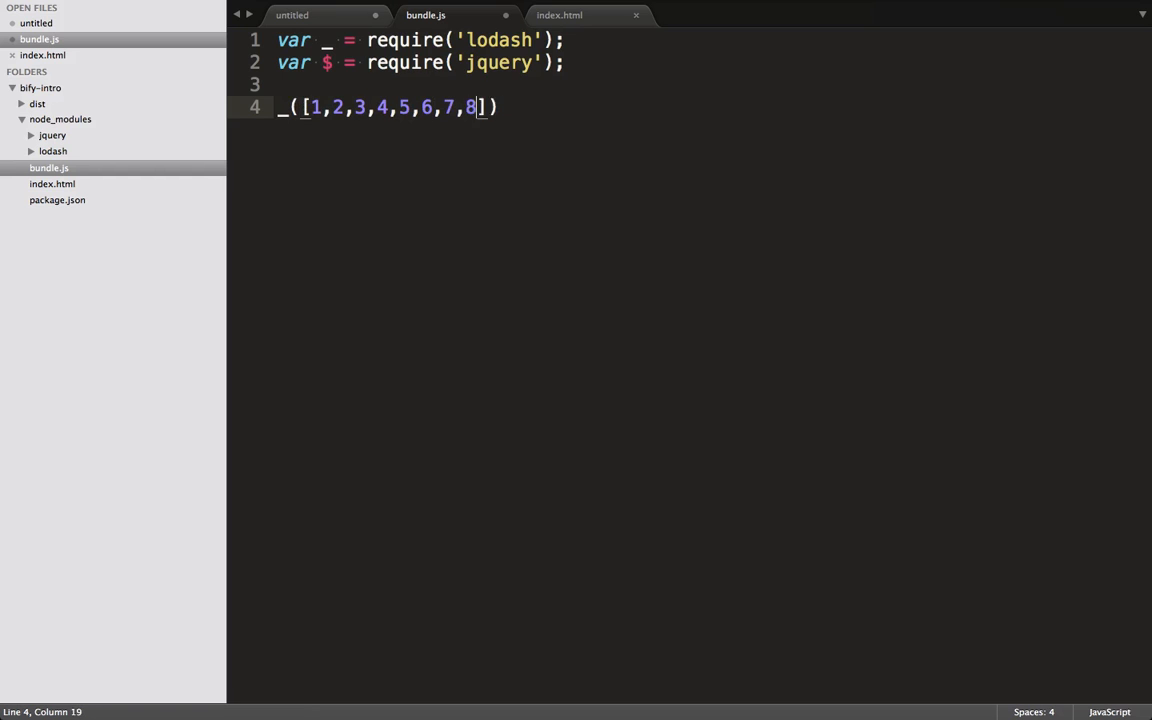
type(",9,1,2,3,4,5,6,7,1,2,3,4,5,6,1,2,3,3,1")
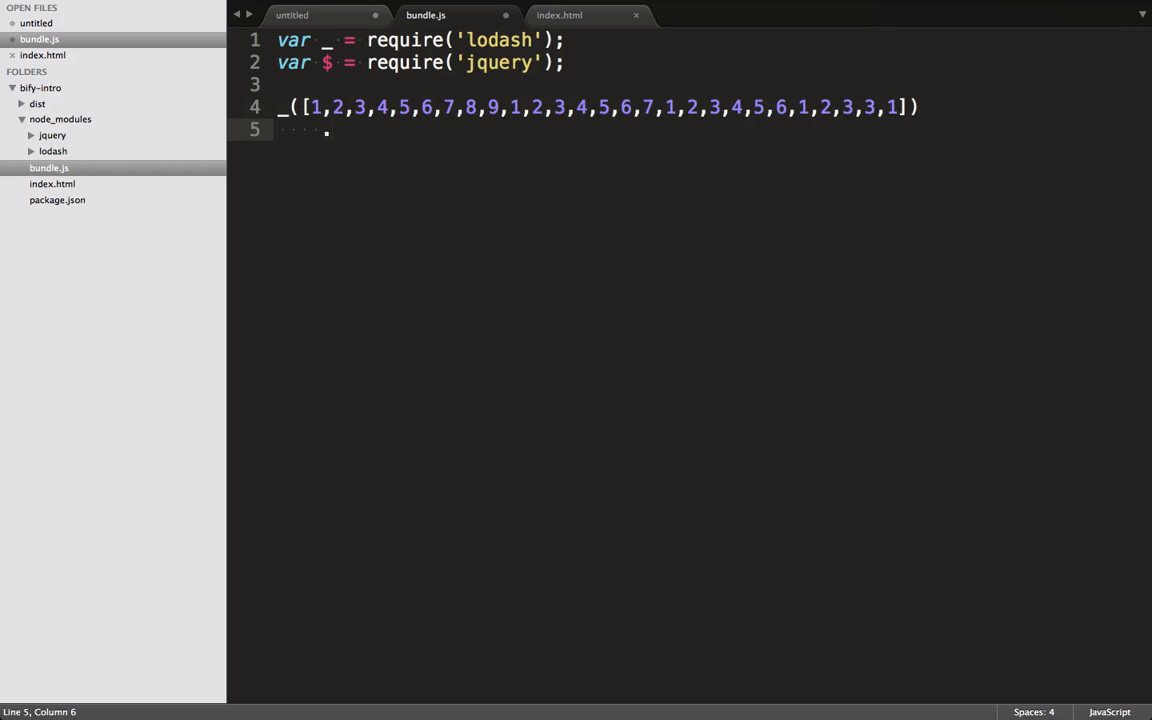
type(".uniq()")
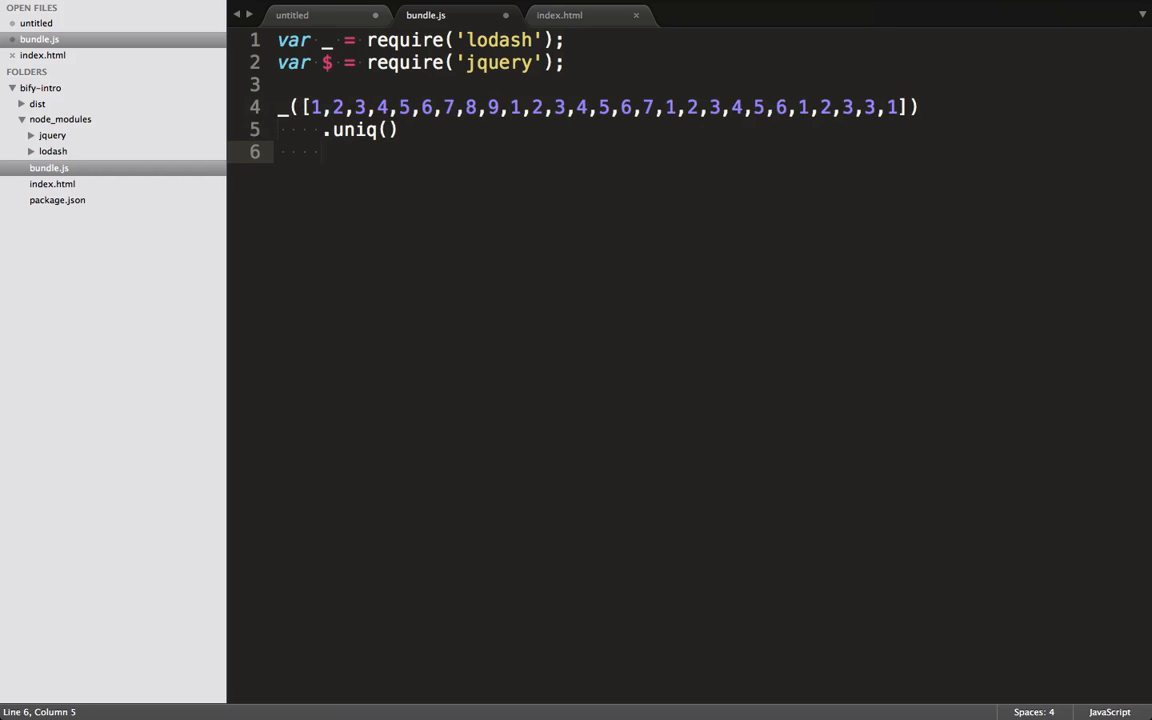
type(".each()")
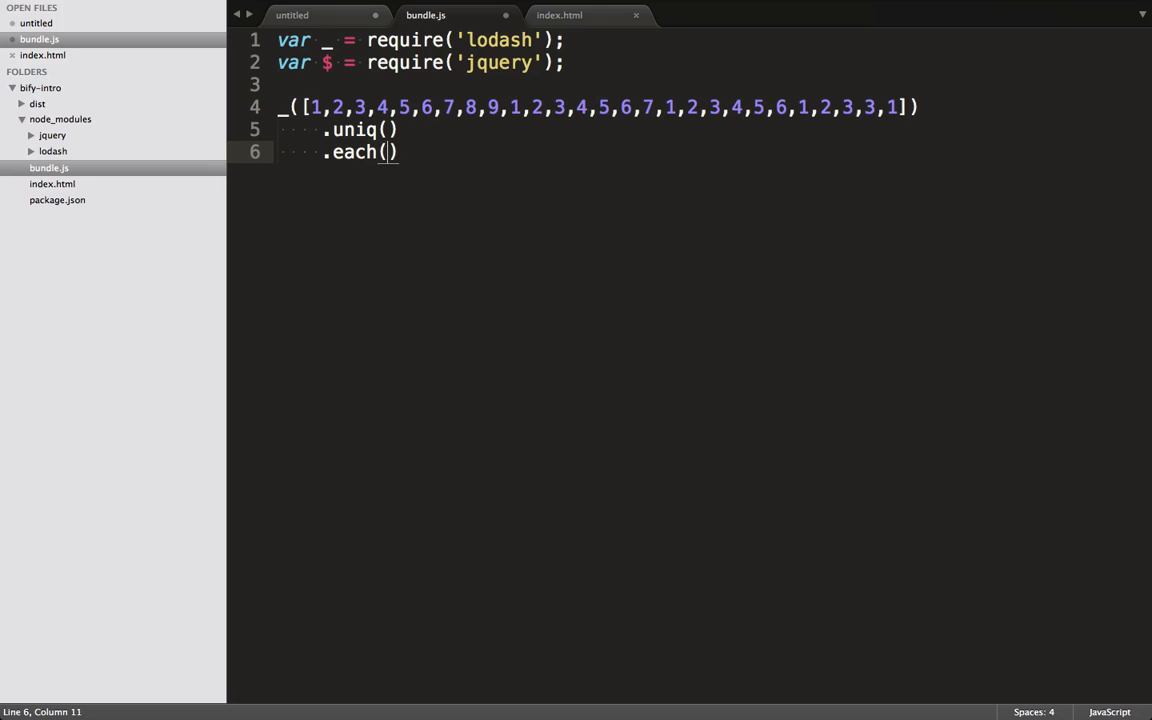
type("function()")
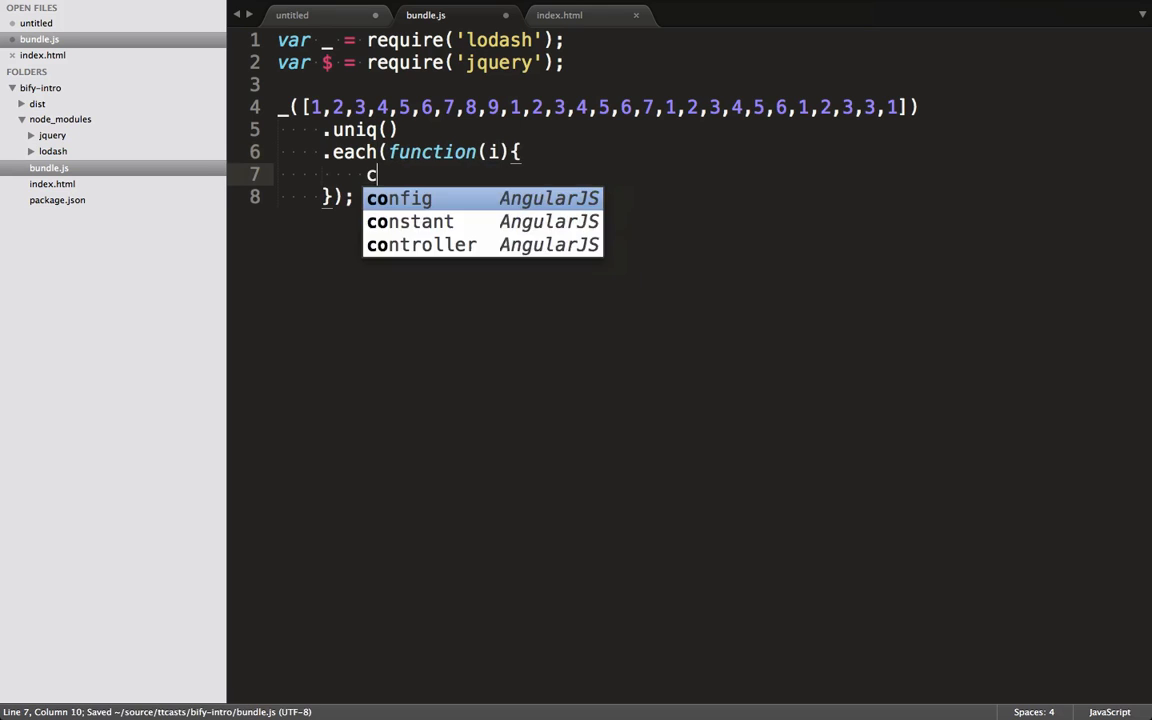
type("onsole.log()")
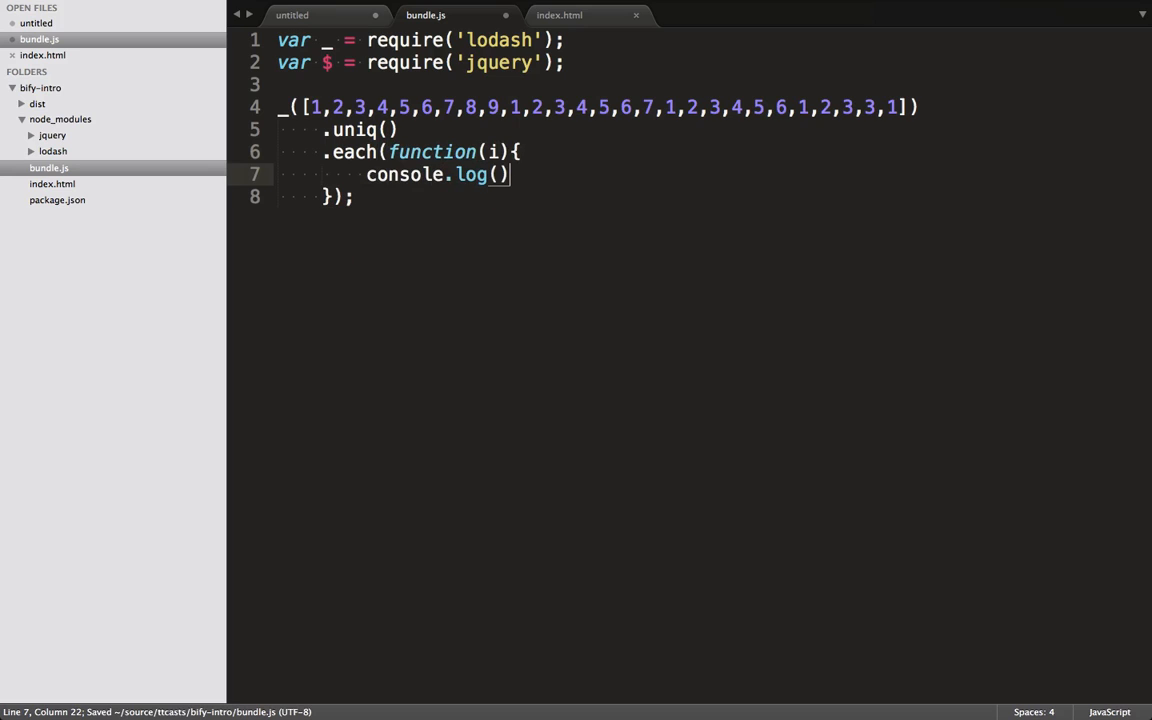
type("i;")
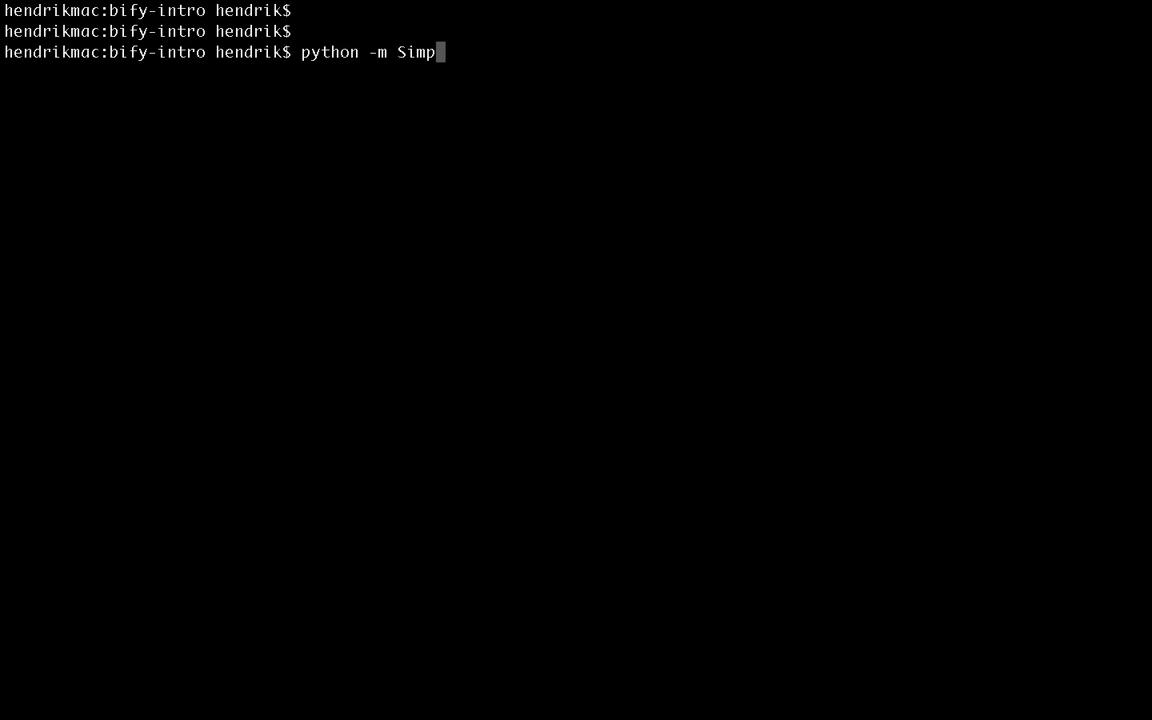
Step: Start python -m SimpleHTTPServer in Terminal to serve the project locally
type("leHTTPServe")
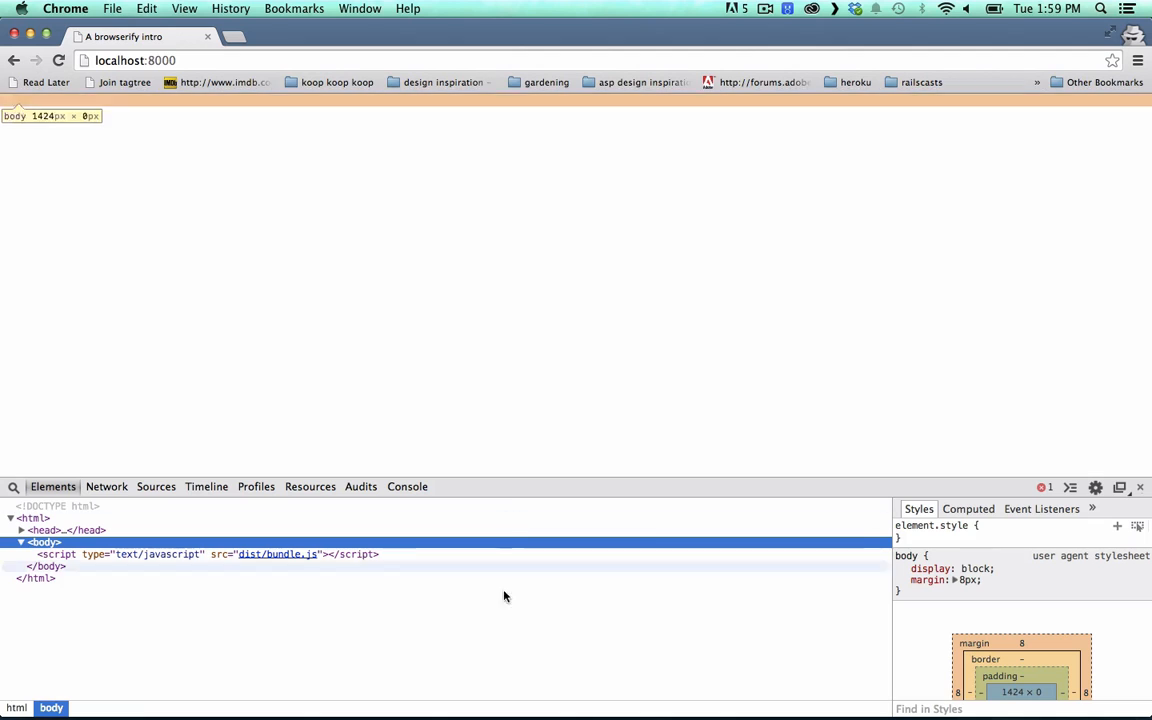
Step: Show the DevTools Console reporting a 404 for dist/bundle.js at localhost:8000
left_click(1044, 488)
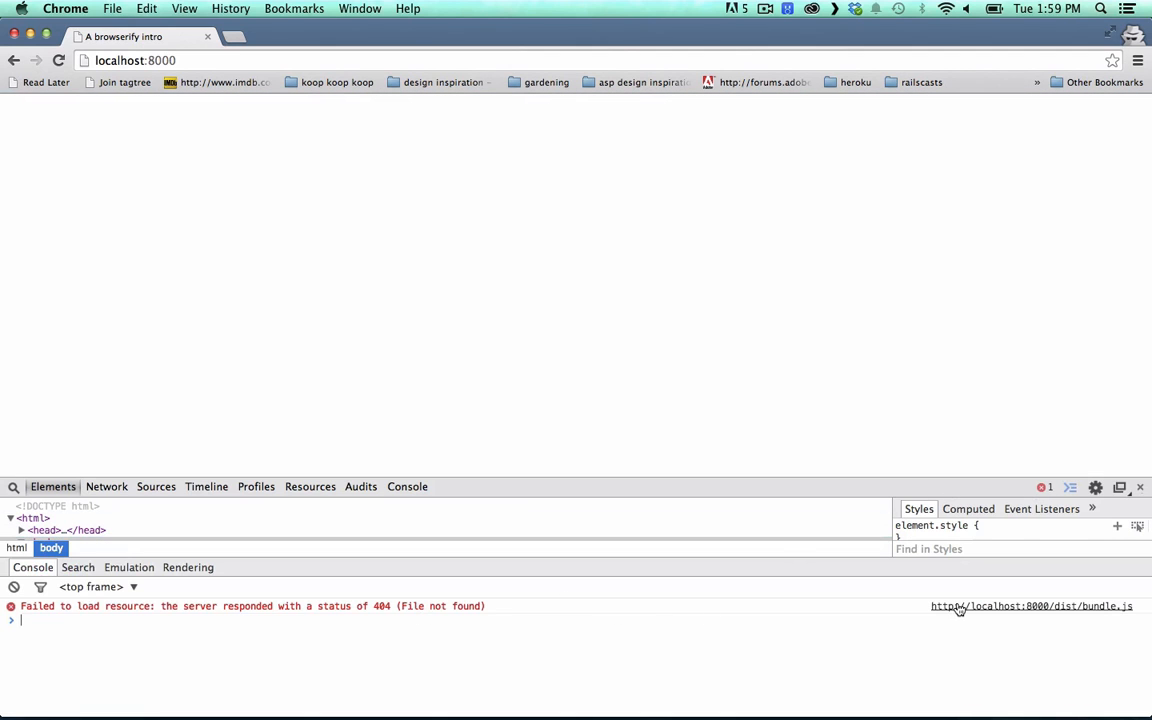
mouse_move(720, 662)
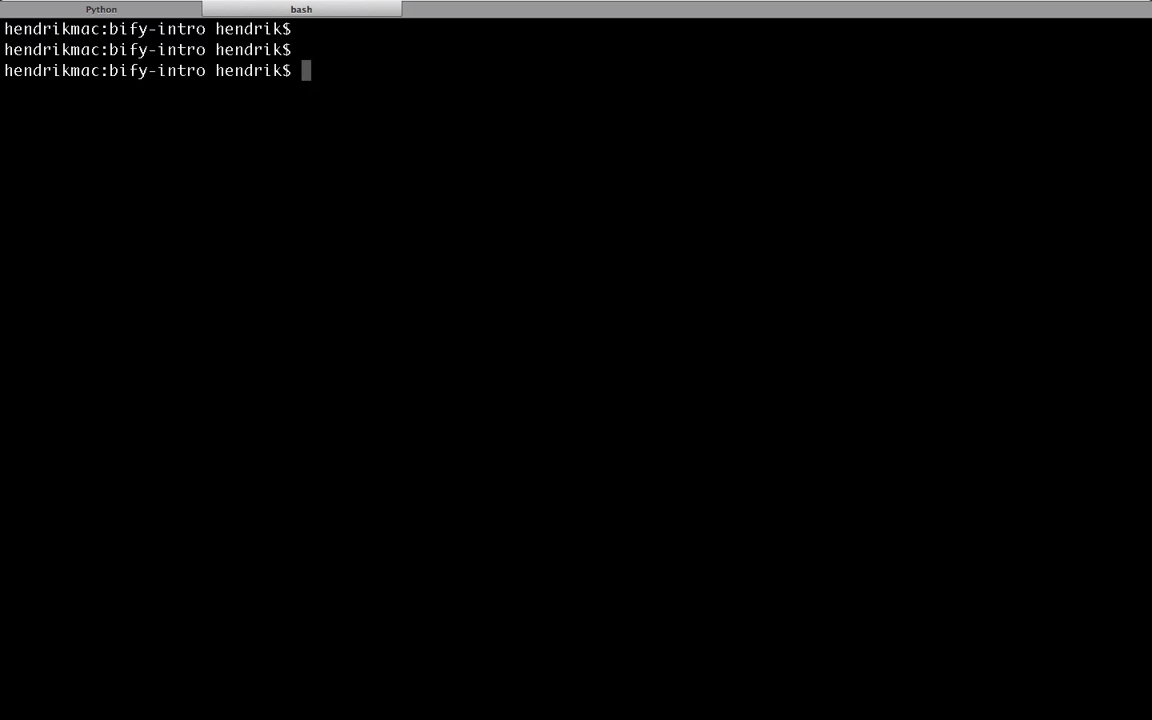
Step: Run browserify bundle.js -o dist/bundle.js to compile the bundle
type("browserify")
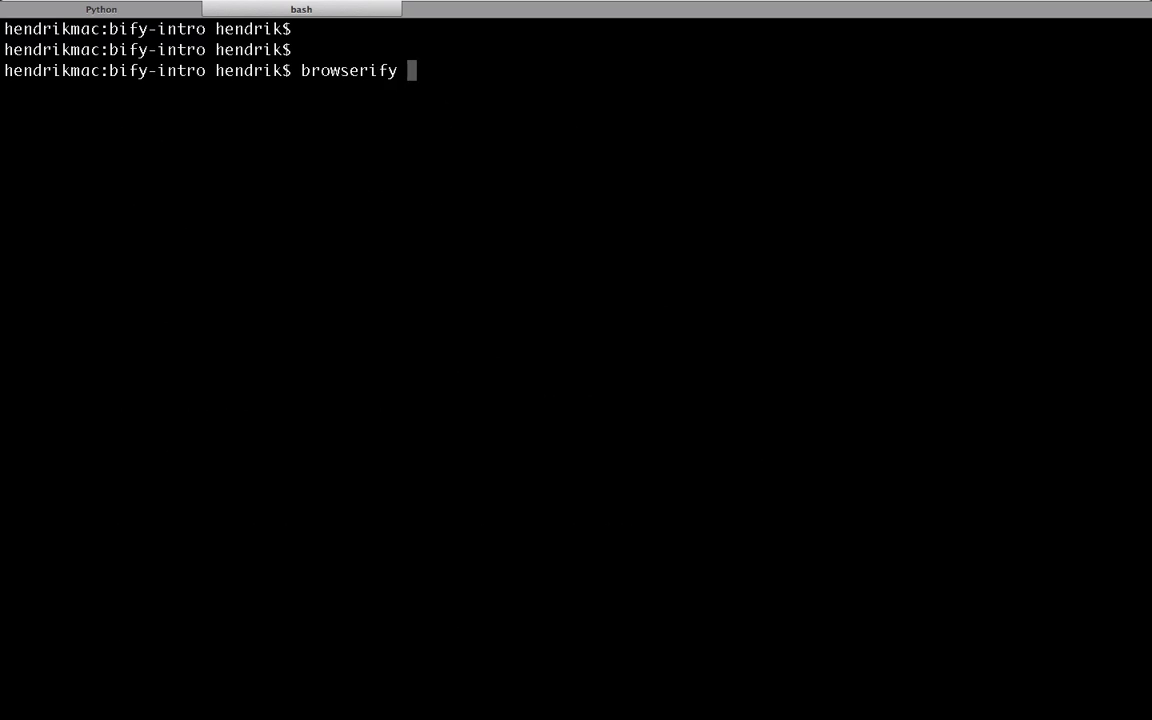
type("b")
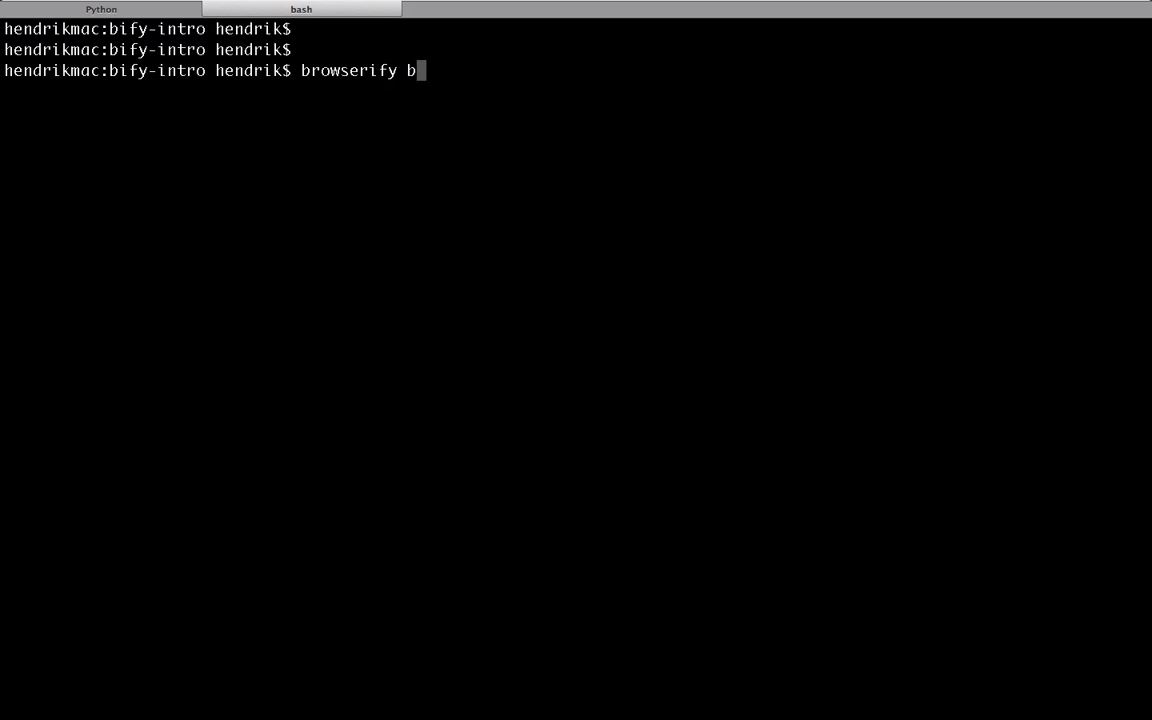
type("undle.js -o")
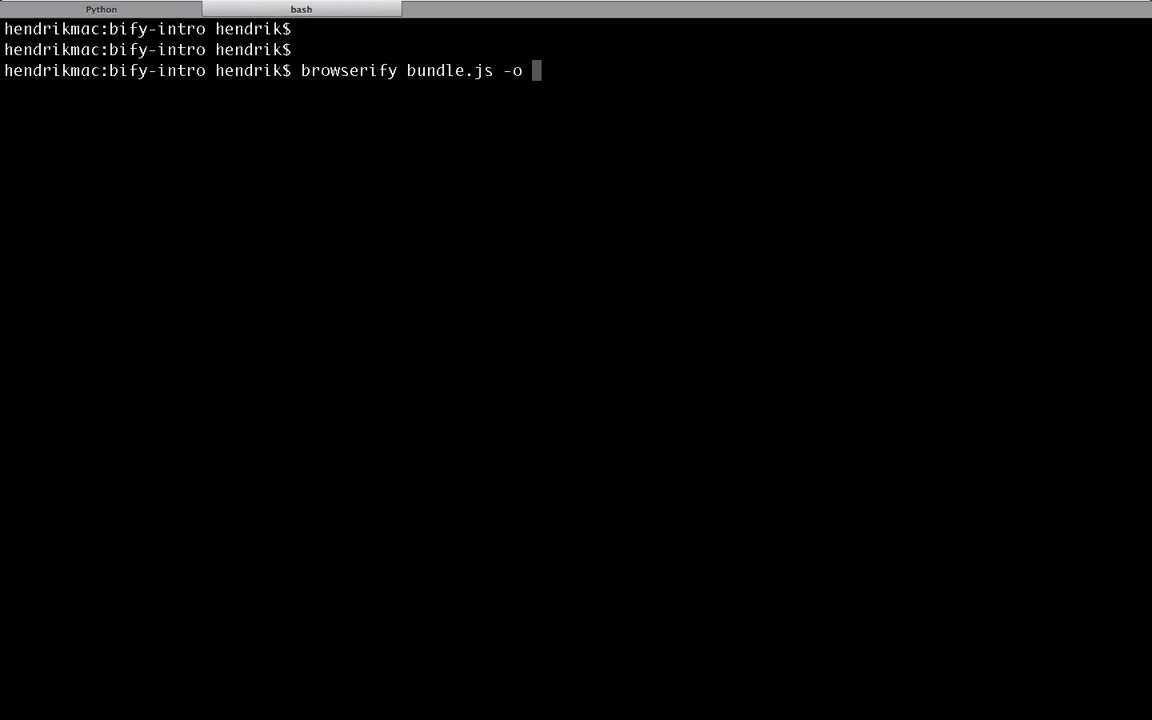
type("dist/bundle.js")
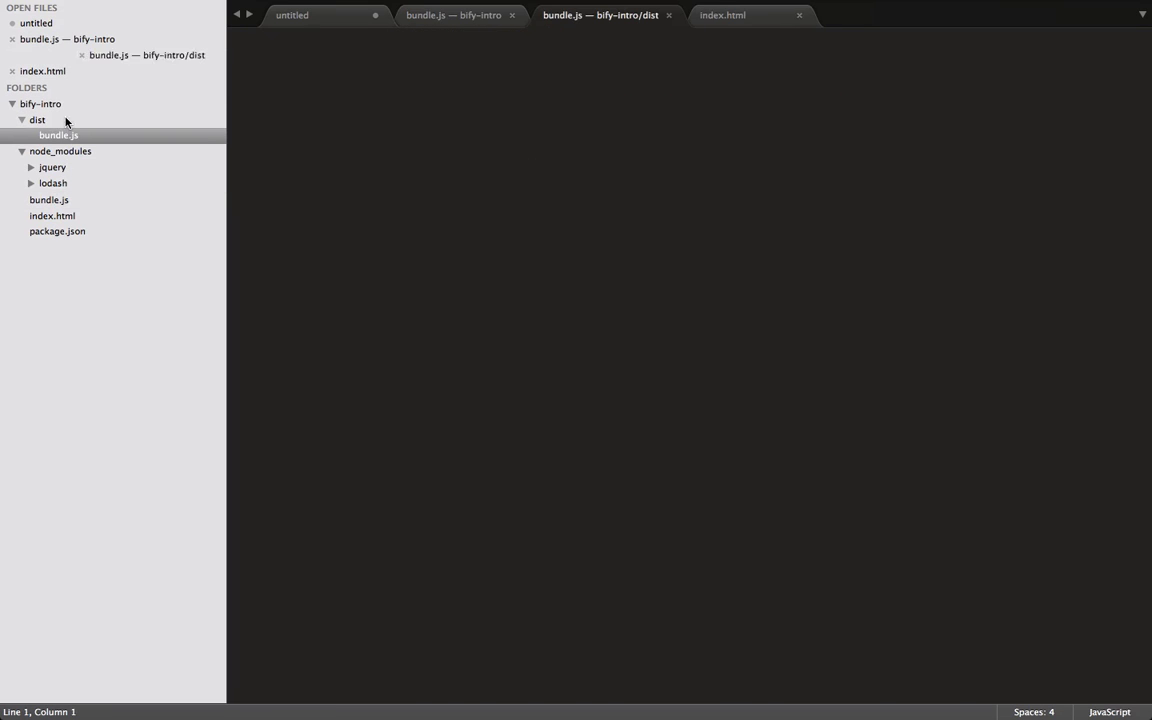
Step: Open dist/bundle.js and scroll through the bundled jQuery and lodash code
left_click(58, 136)
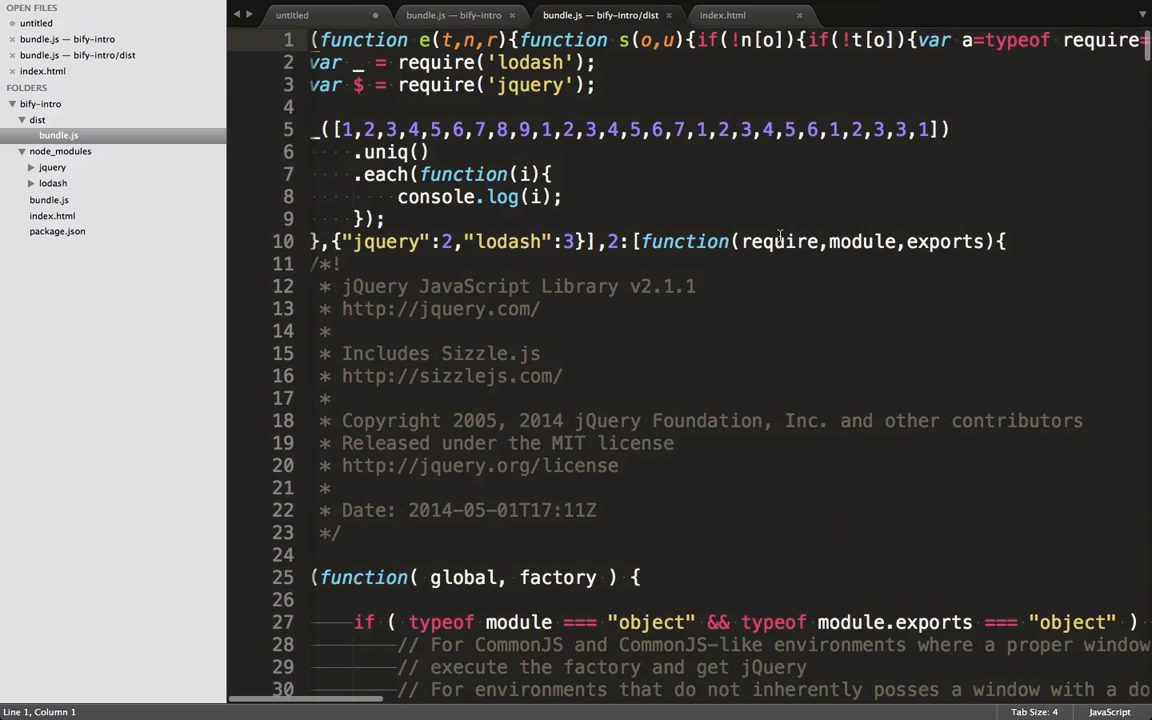
scroll("down", 3)
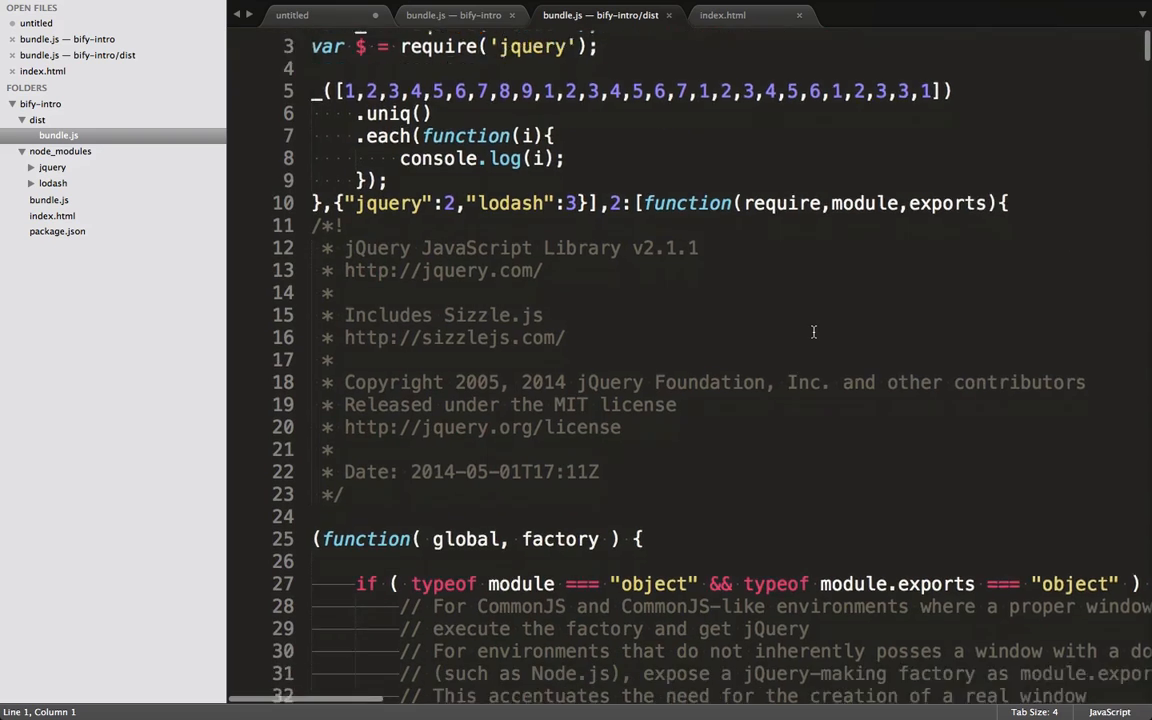
scroll("down", 3)
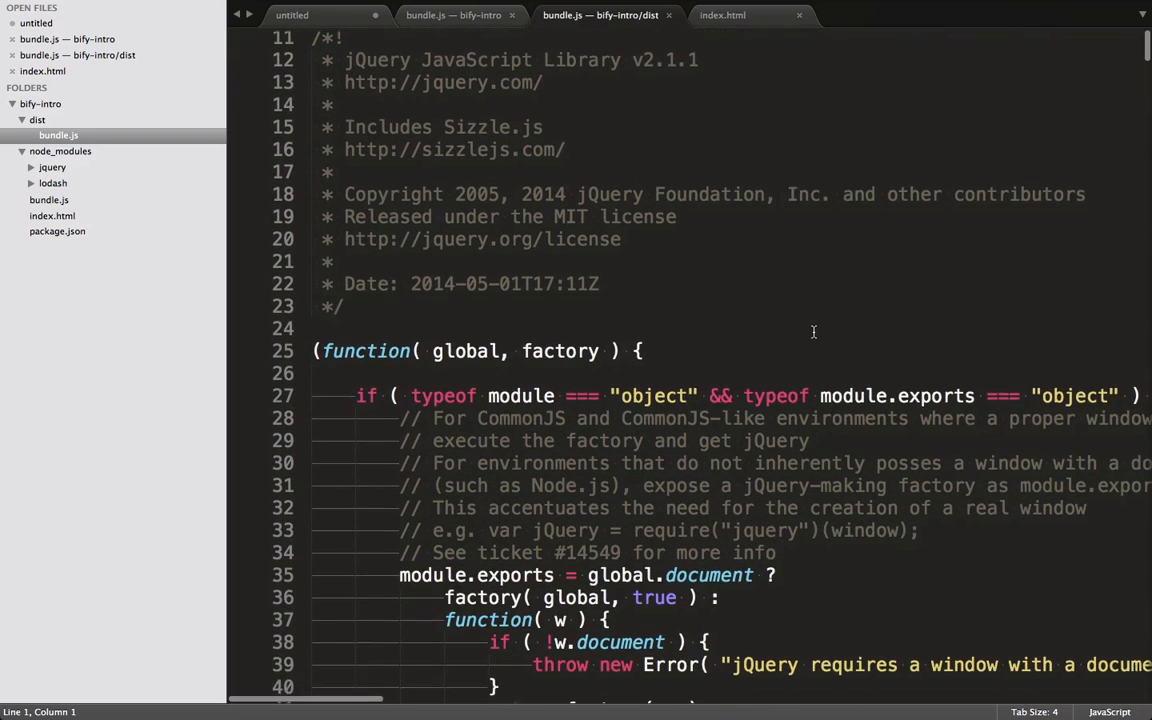
scroll("down", 3)
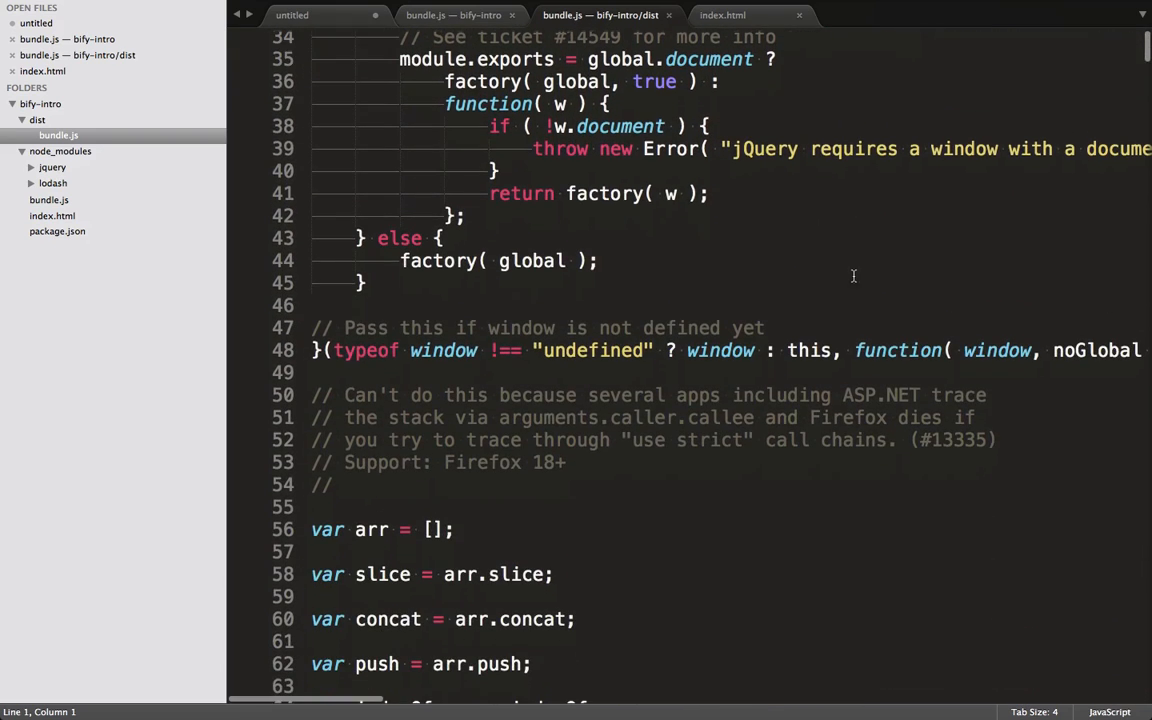
scroll("down", 3)
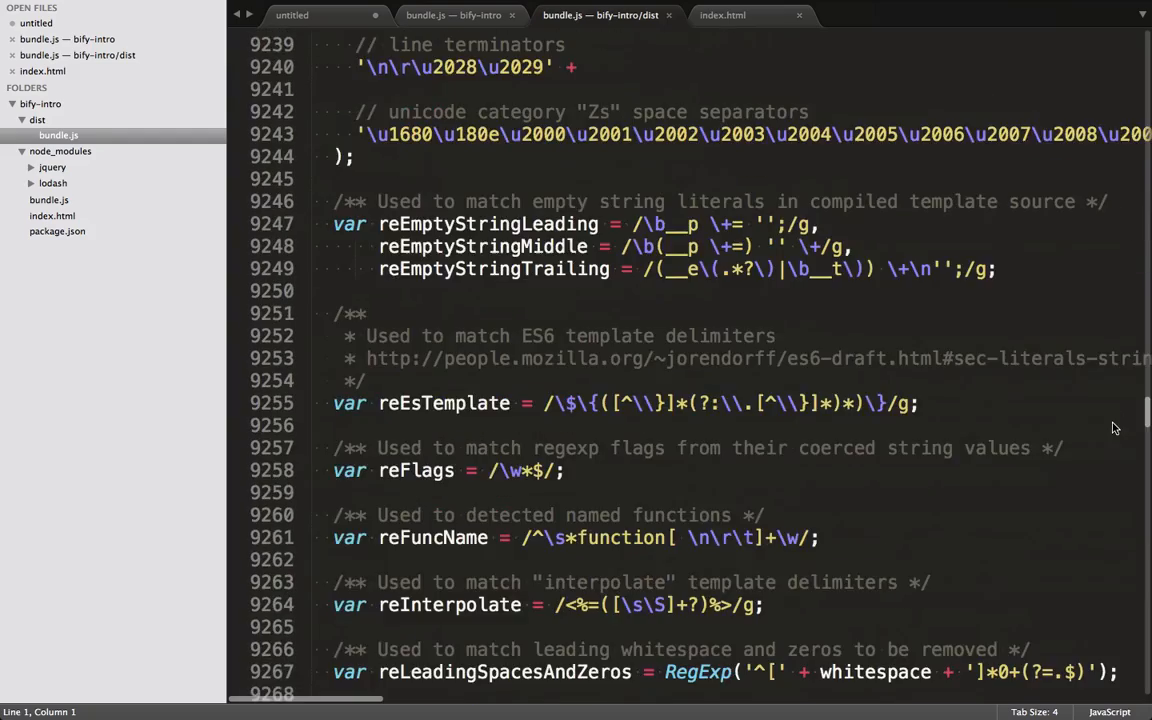
scroll("down", 3)
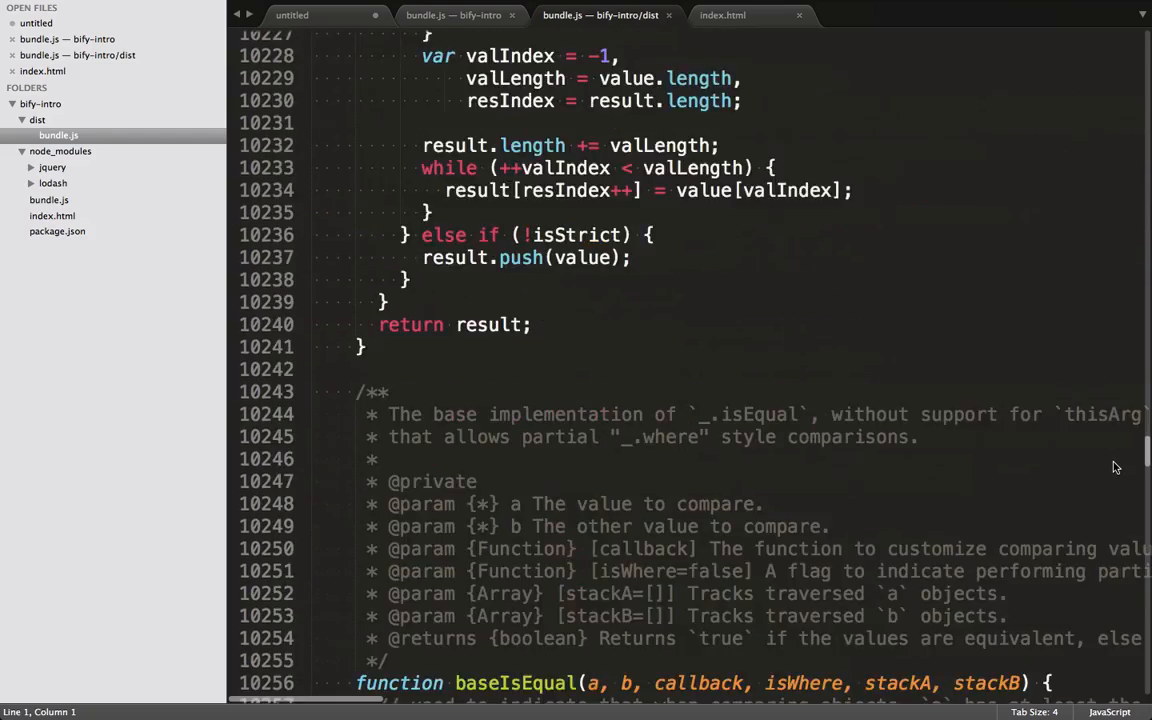
scroll("down", 3)
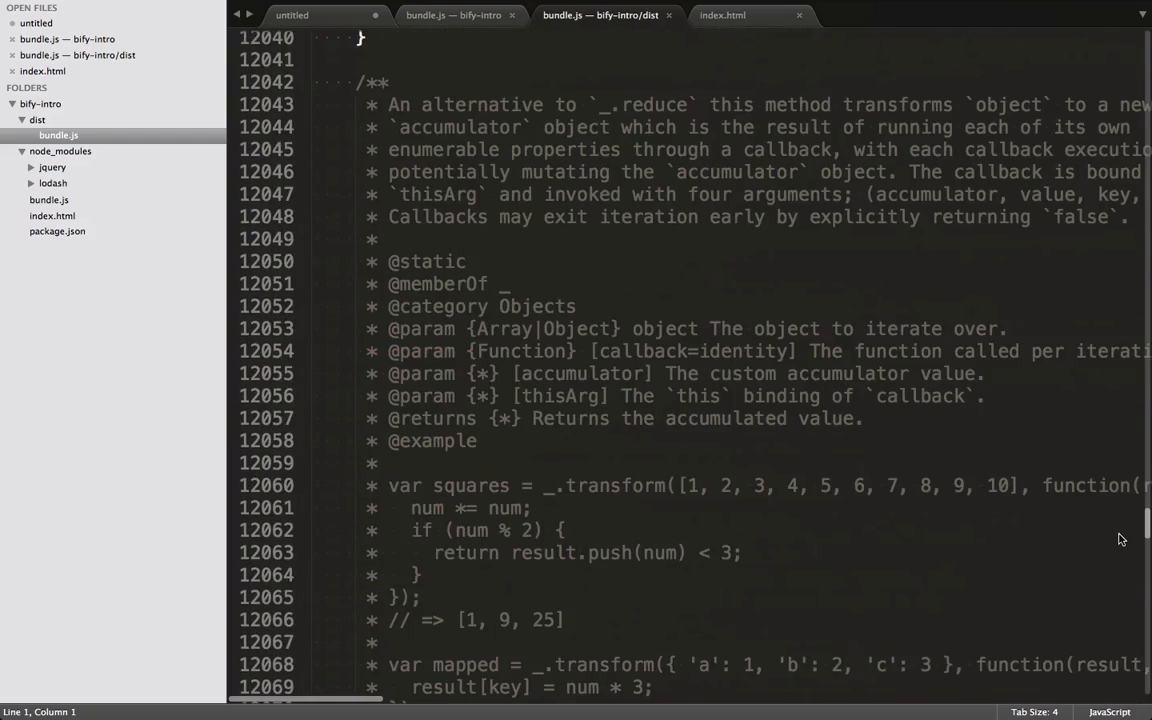
scroll("down", 3)
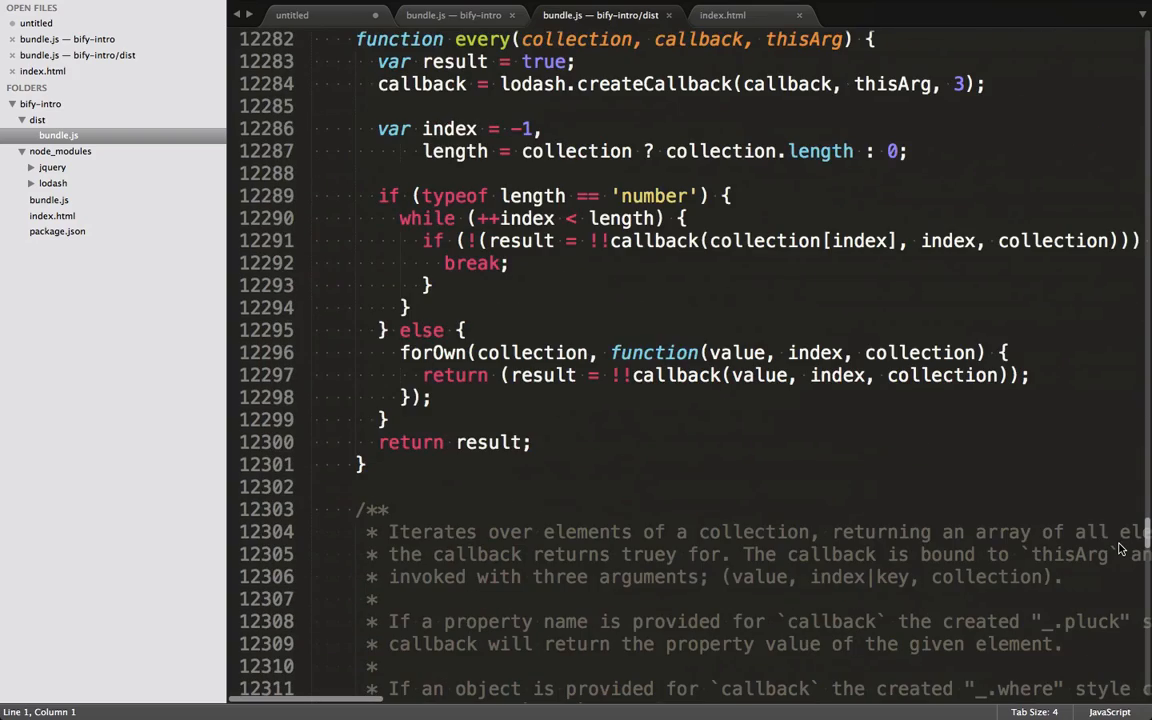
scroll("down", 3)
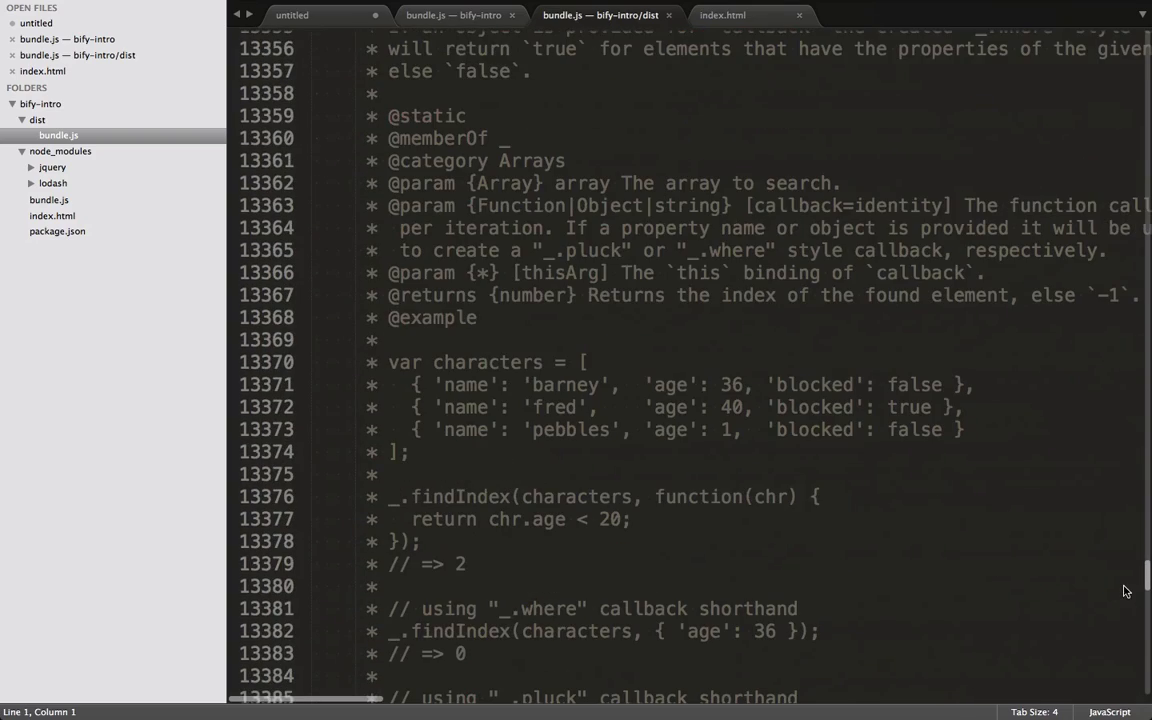
scroll("down", 3)
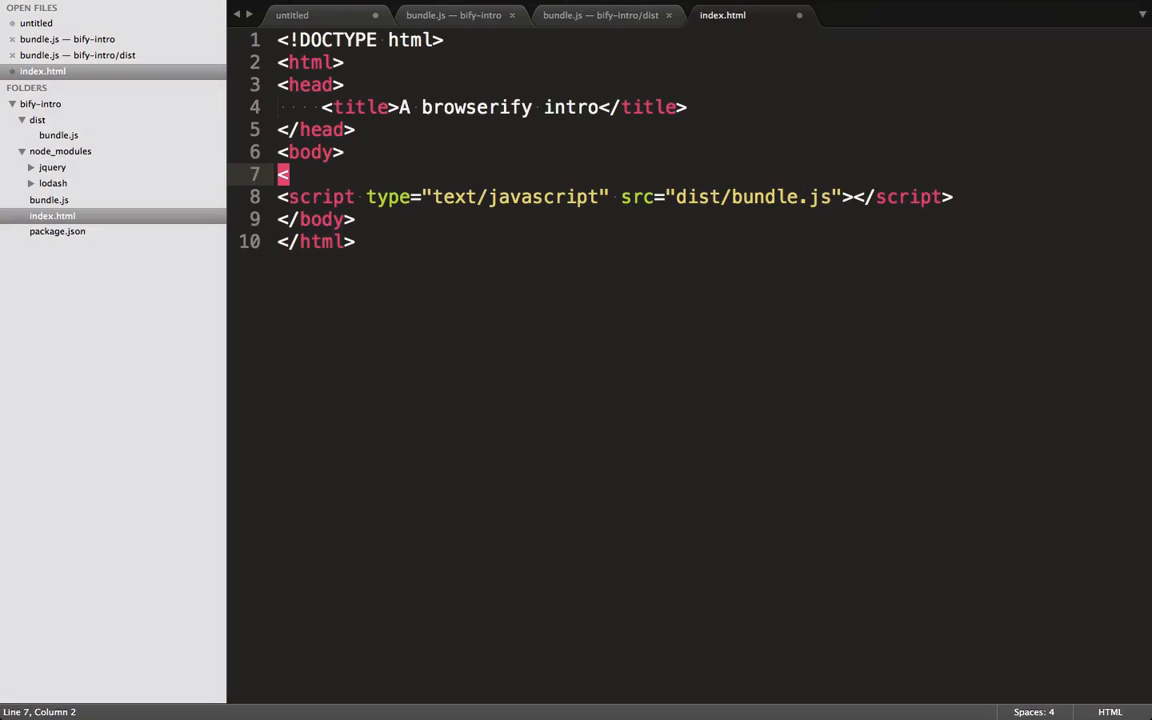
Step: Add an empty <ul id="items"></ul> above the script tag with blank lines inside it
type("ul id=\"items\">")
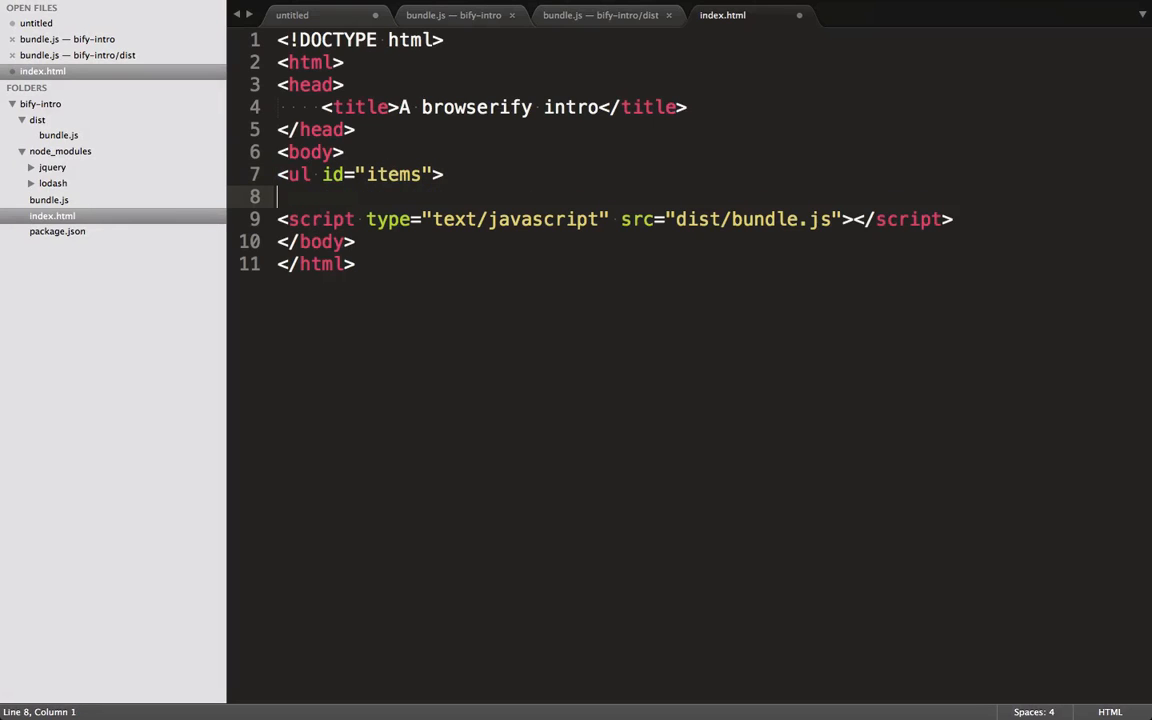
type("</ul>")
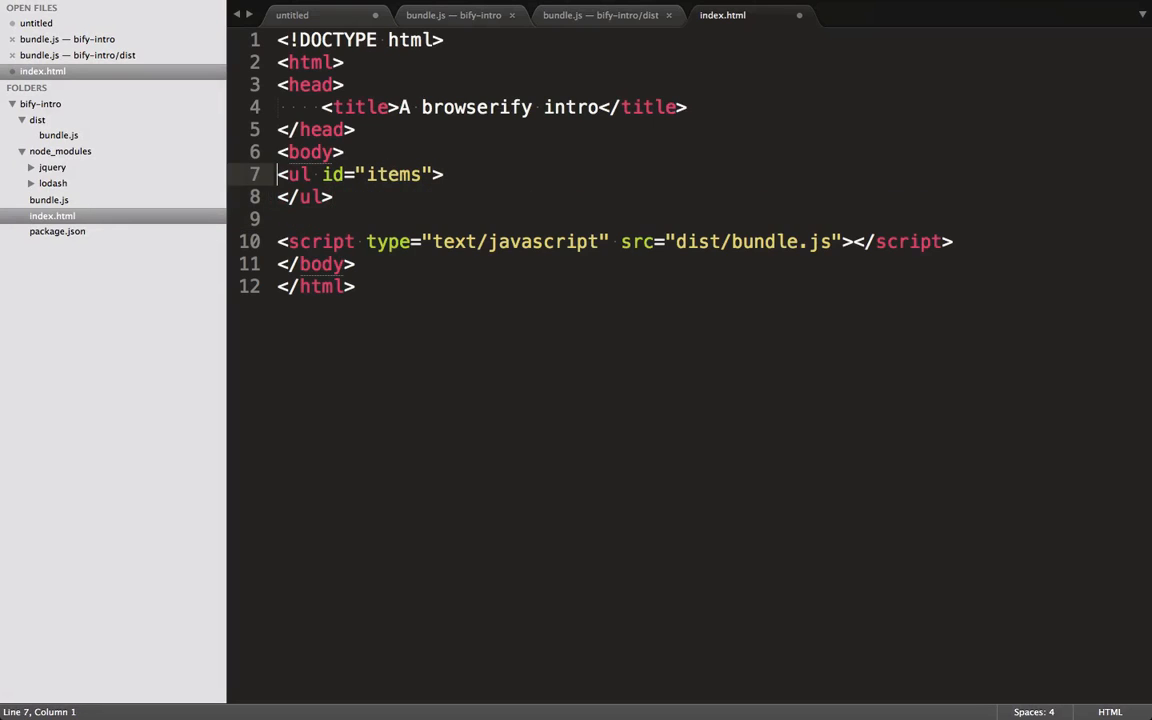
key("Enter")
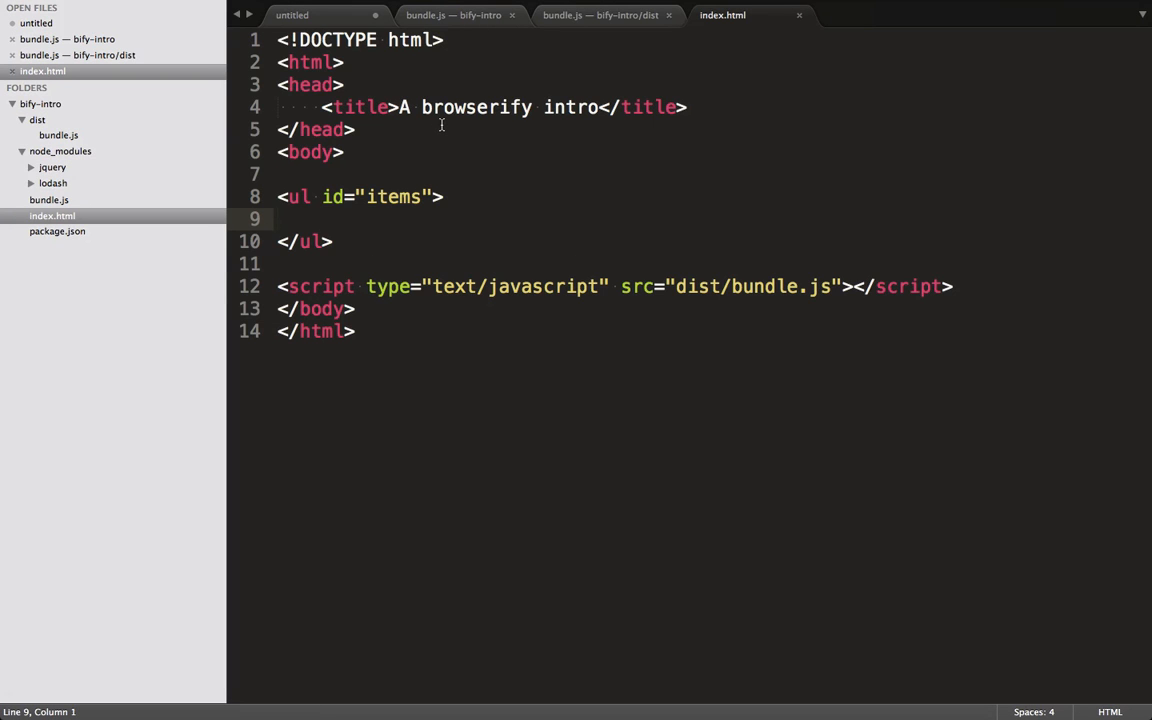
Step: In bundle.js, have the each callback run $("#items").append("<li>"+i+"</li>")
left_click(452, 14)
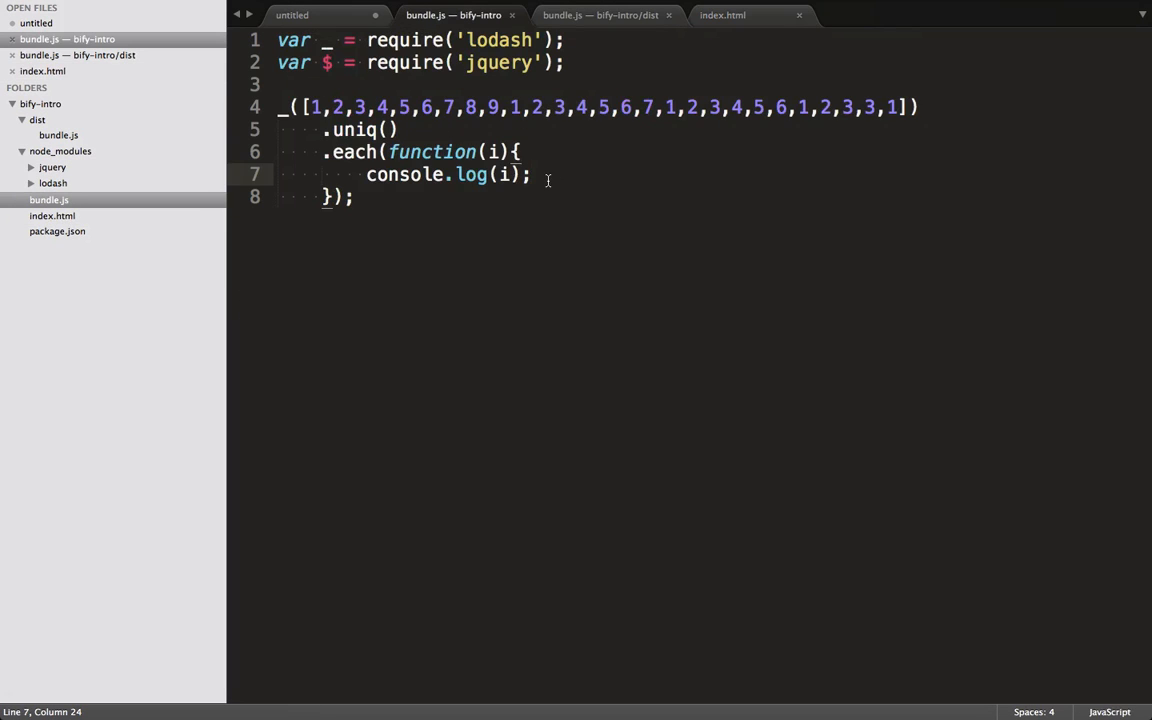
type("$(\"#items\").")
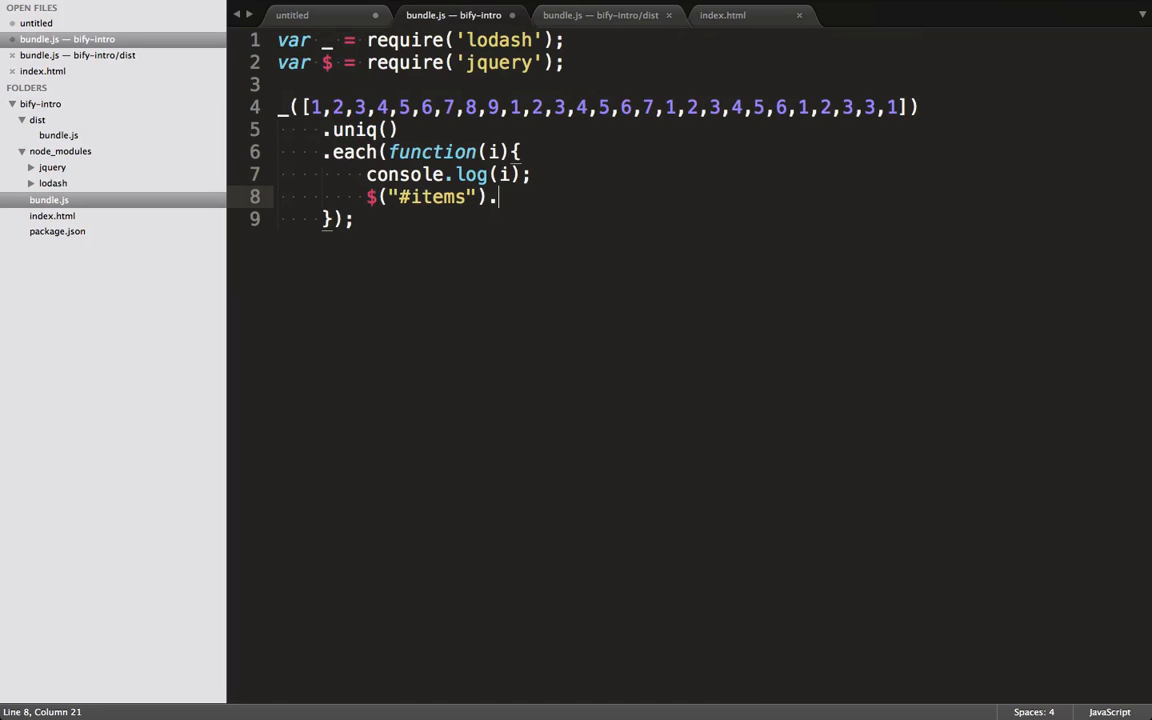
type("append()")
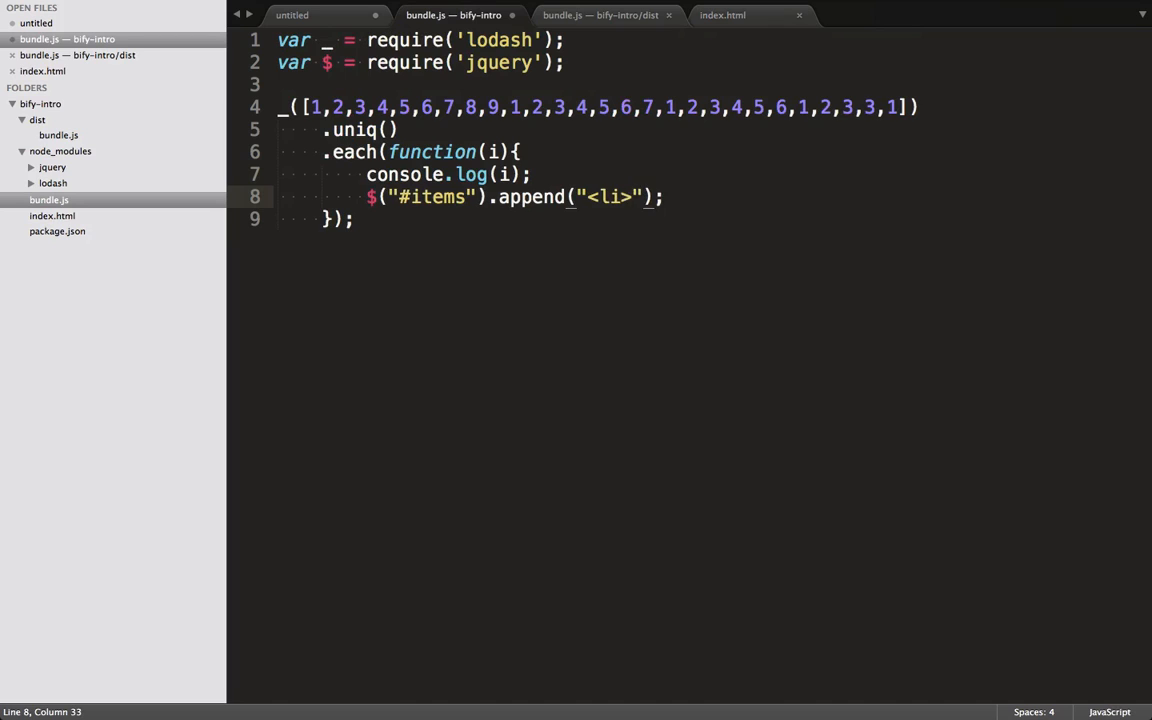
type("\"</li>")
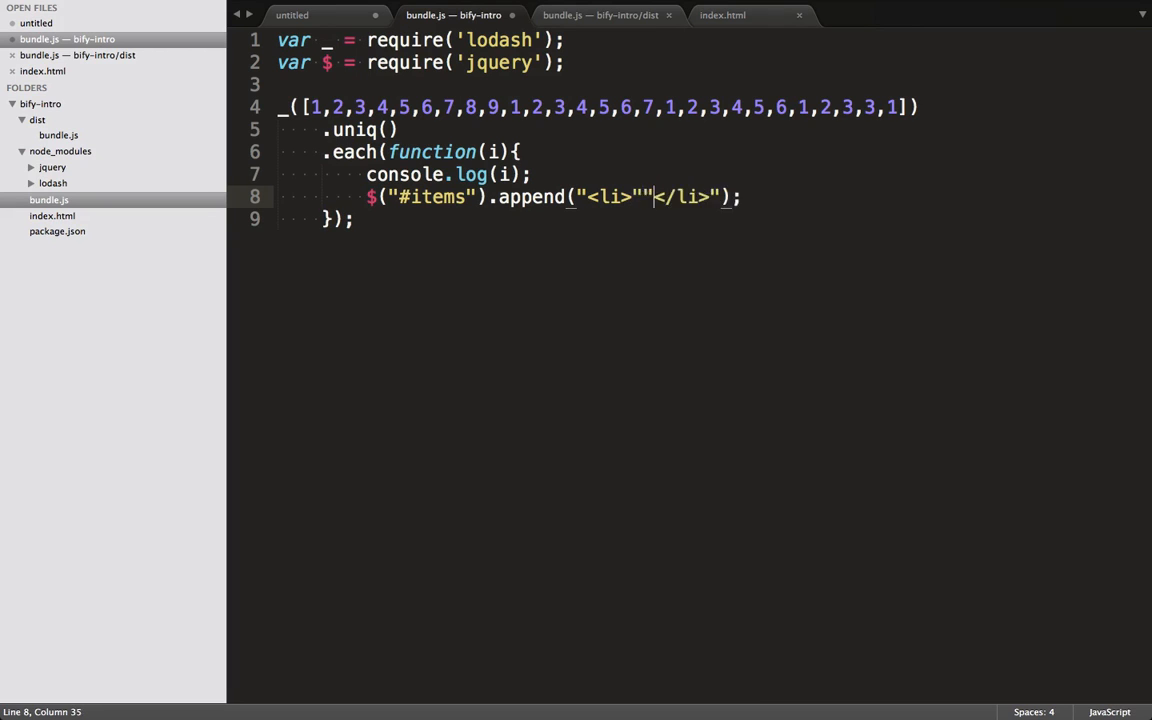